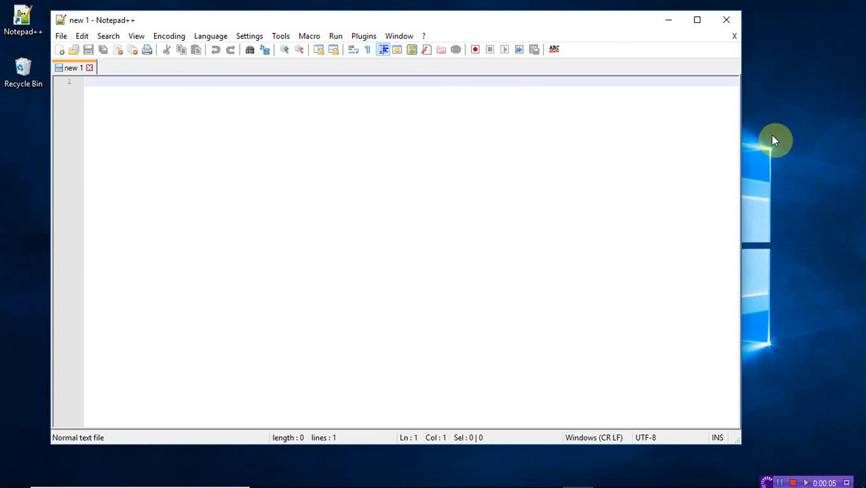
mouse_move(768, 144)
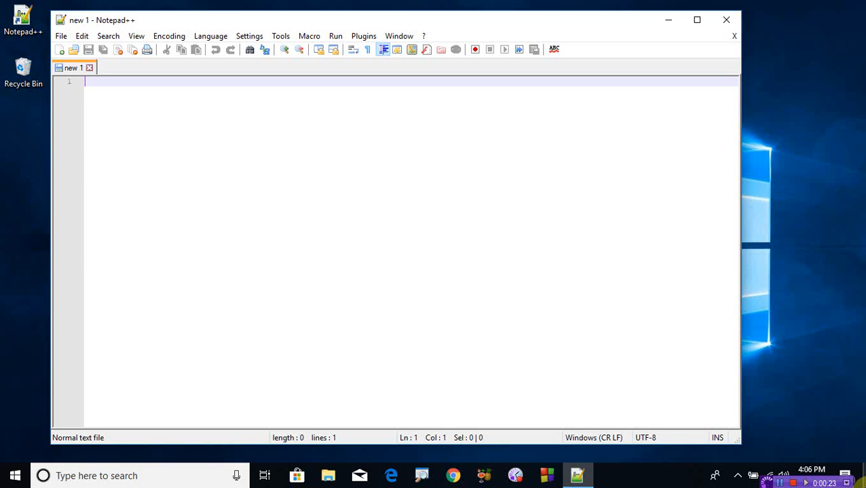
Begin the page with <!DOCTYPE html> and an opening <html> tag
type("<!")
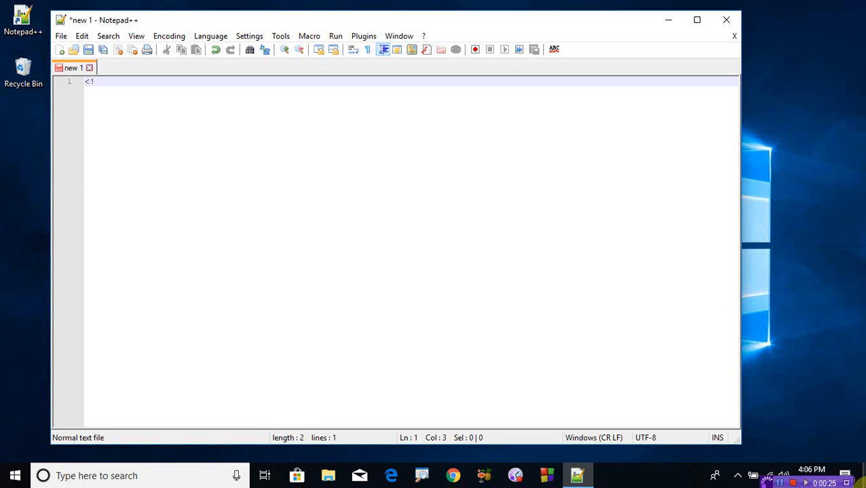
type("DOCTYPE")
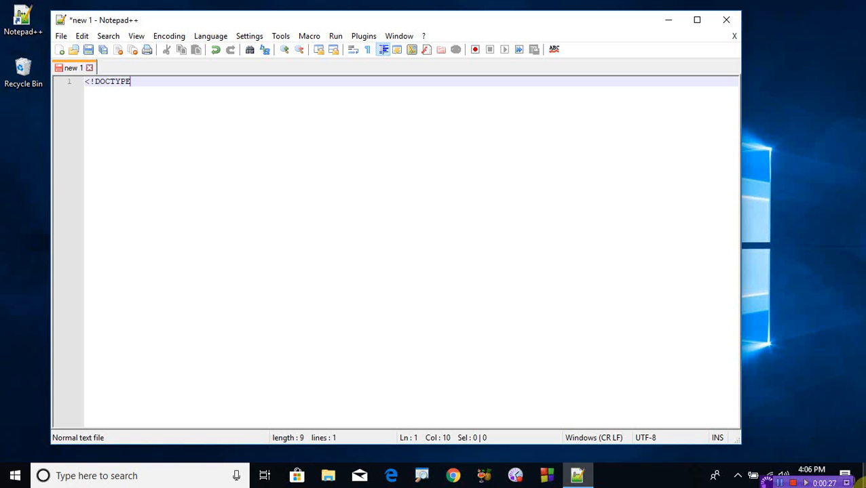
type("html>")
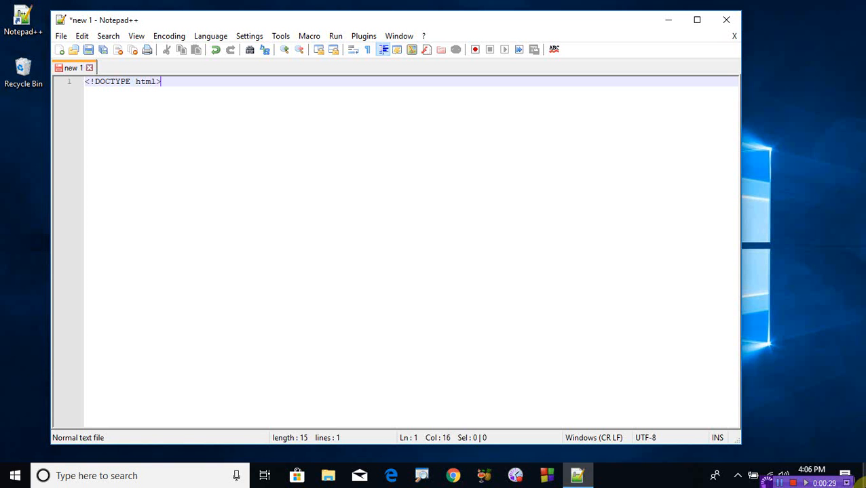
type("<html")
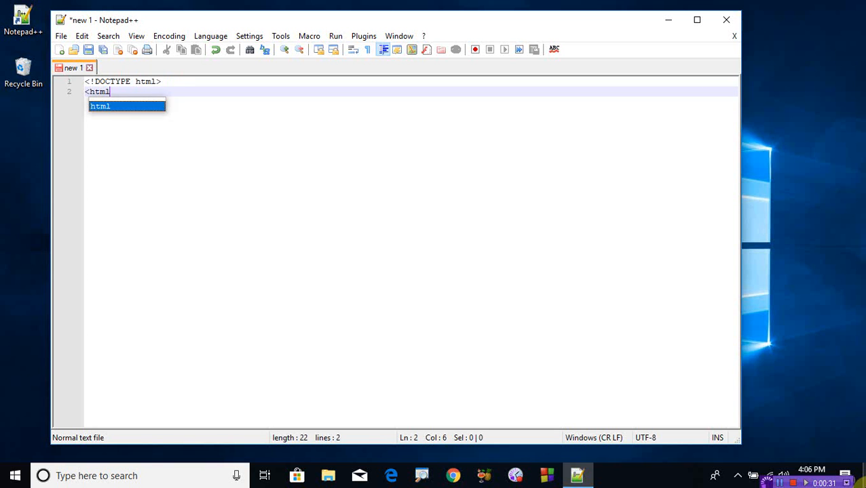
type(">")
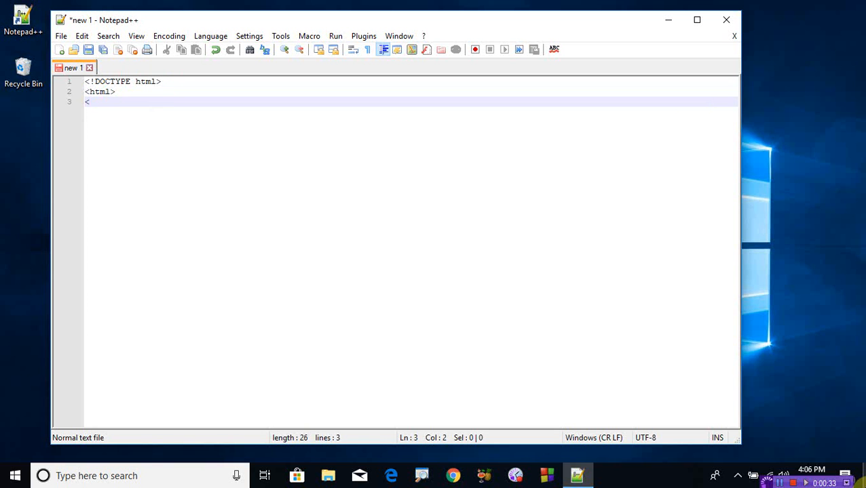
Add the title Text alignment, close it, and open the body tag
type("title>")
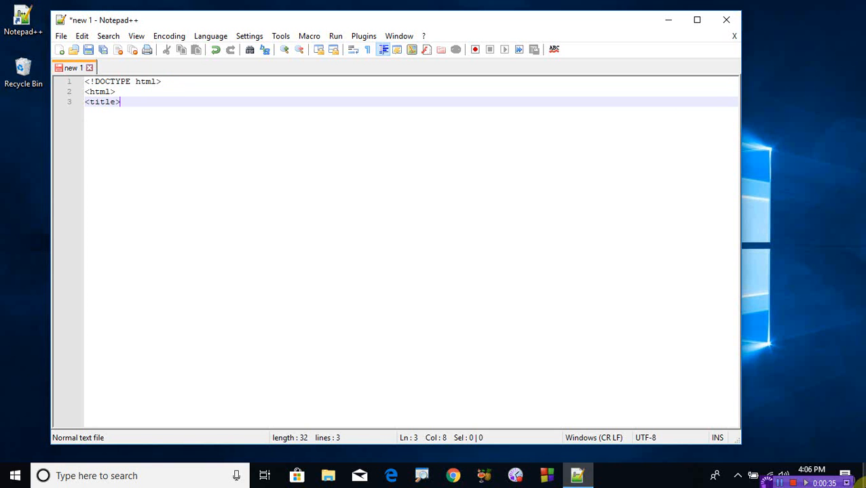
type("Te")
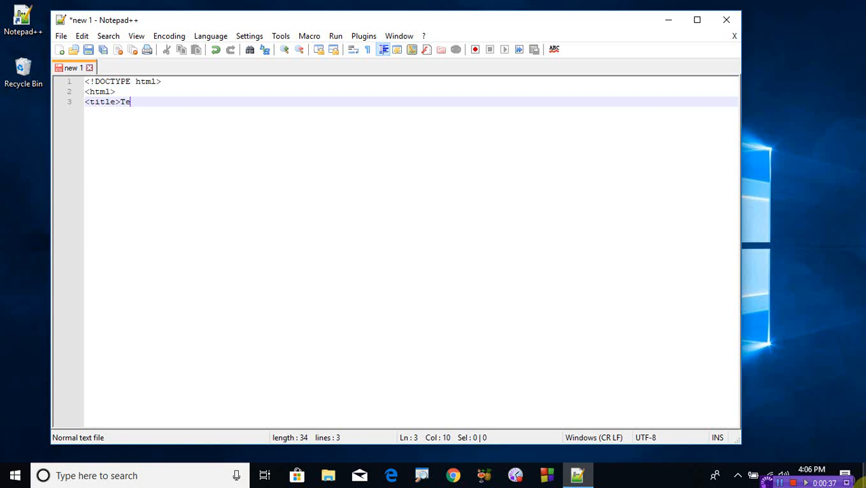
type("xt alignm")
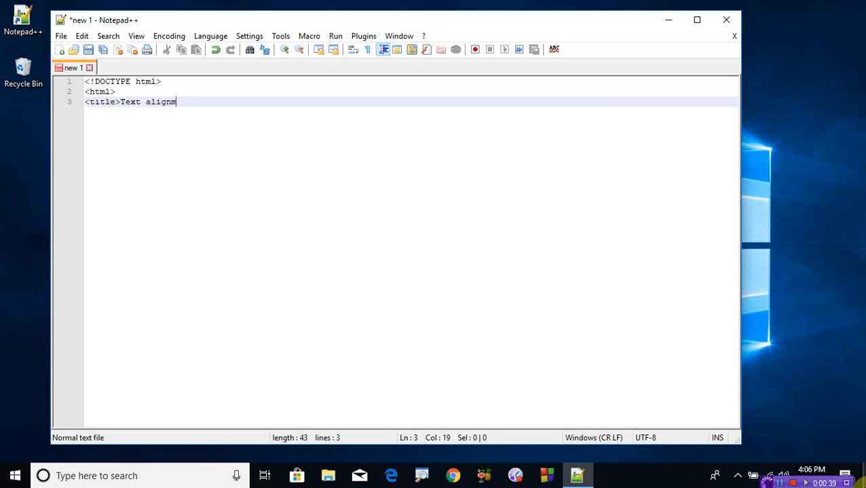
key("Backspace")
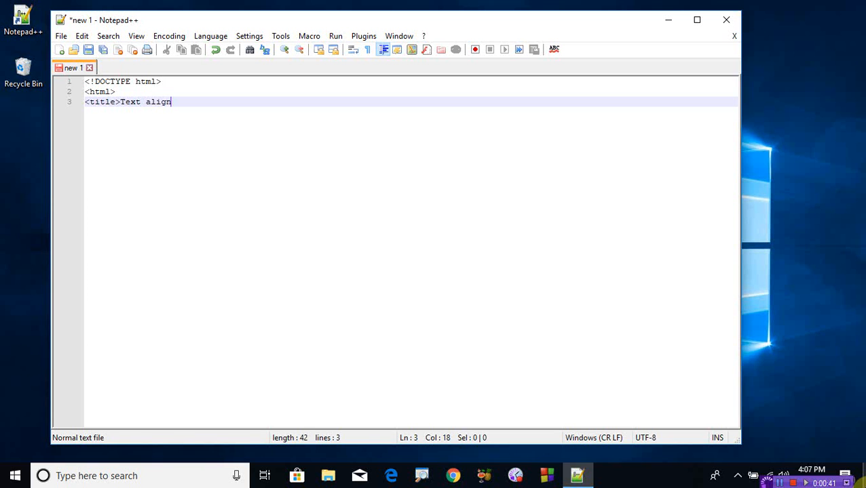
type("ment")
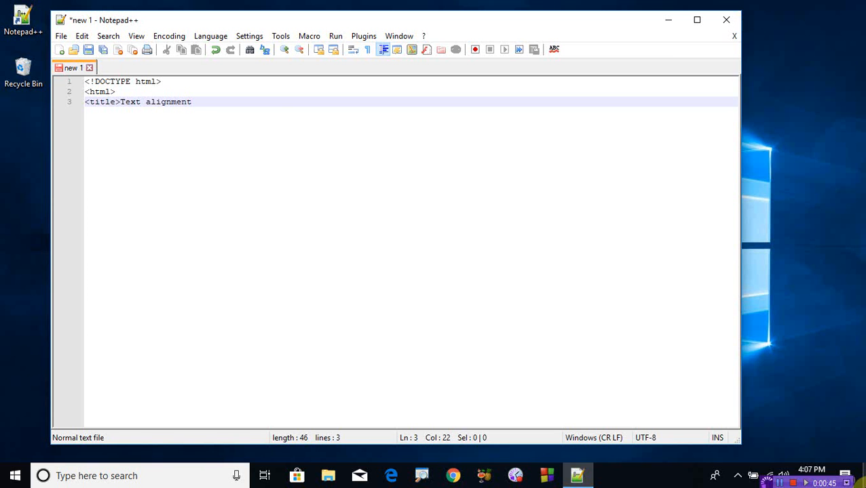
type("</title>")
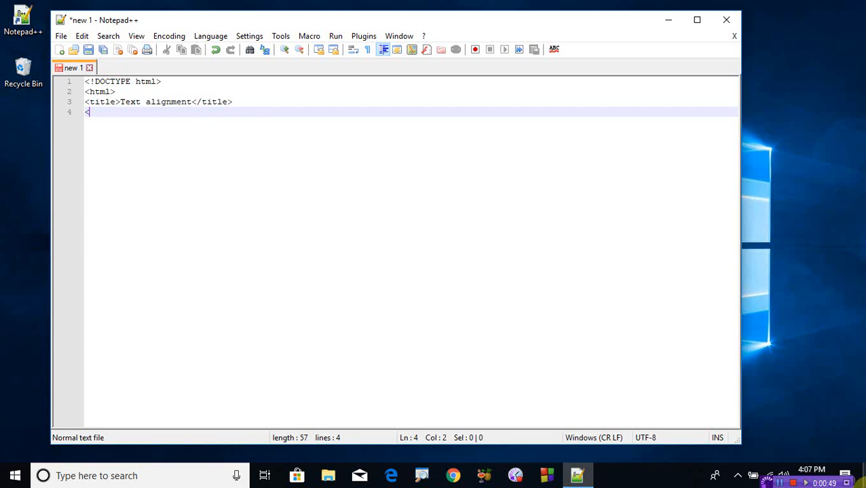
type("<body>")
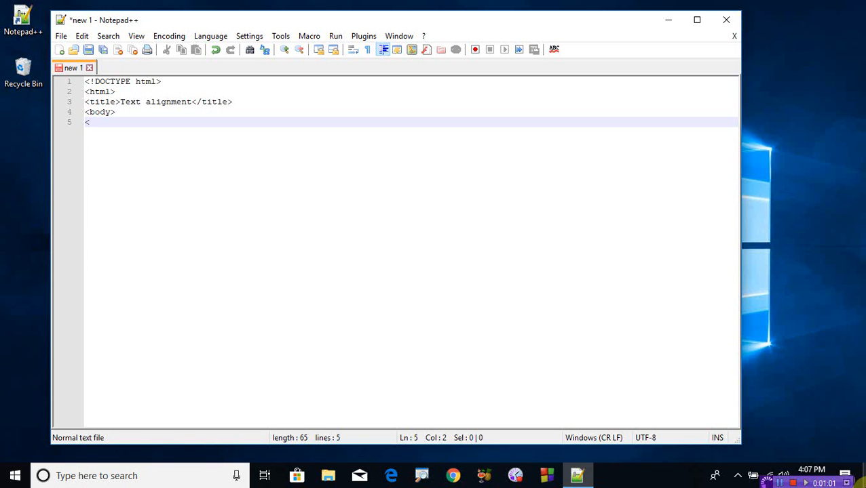
Write the h1 opening tag with style="text-align:center;"
type("h1")
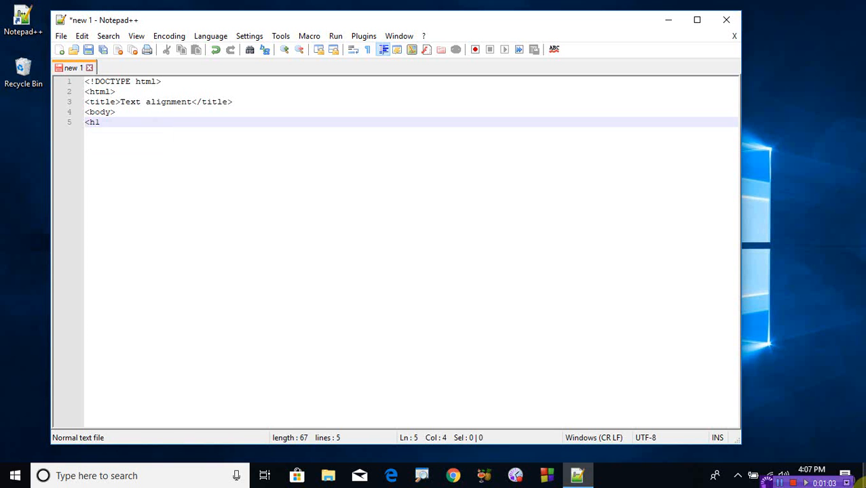
type("sty")
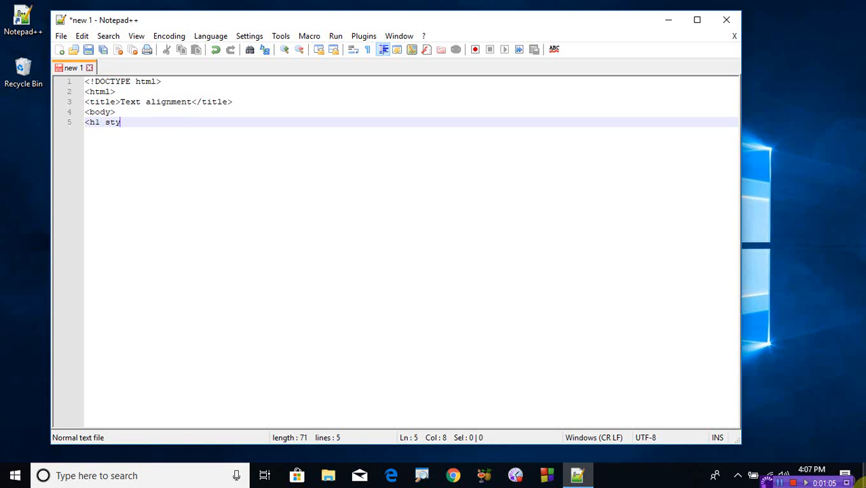
type("le=")
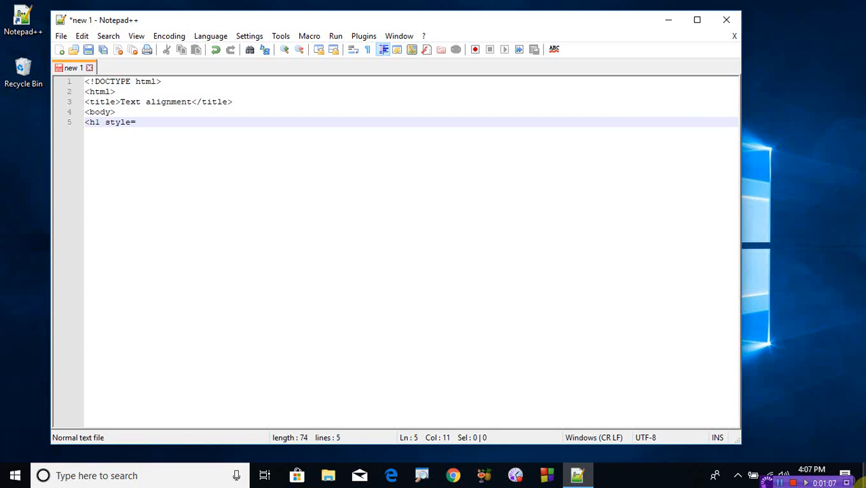
type("\"t")
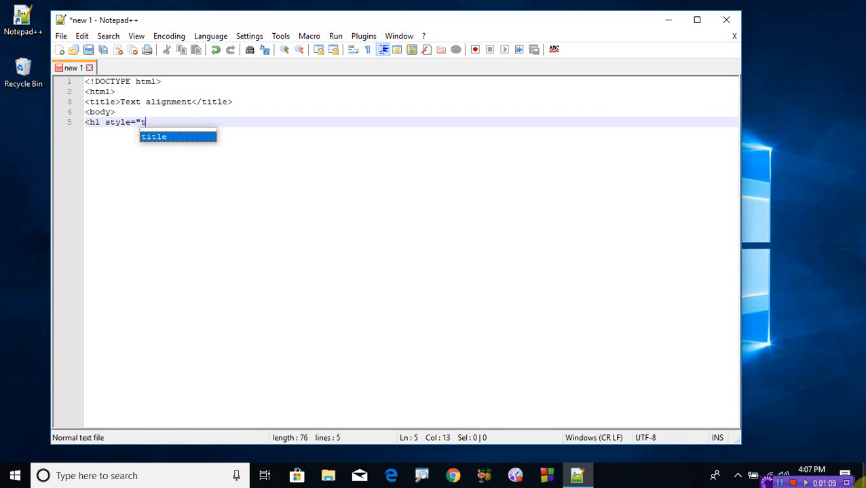
type("ext")
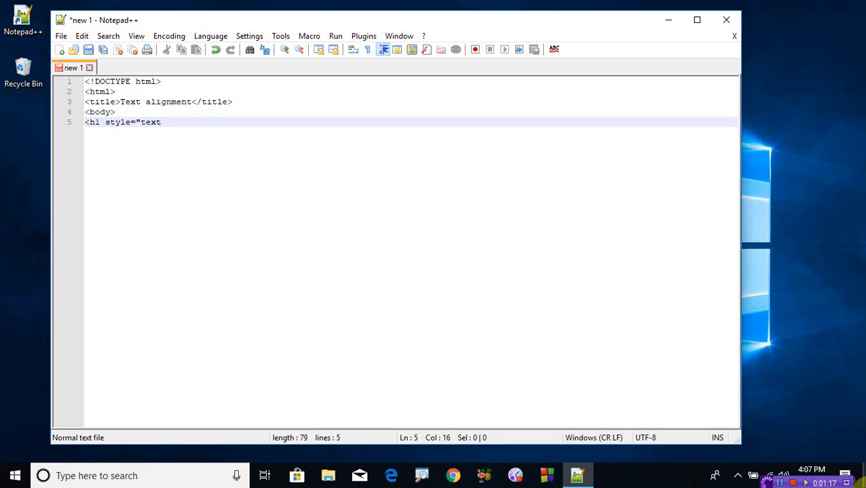
type("-ali")
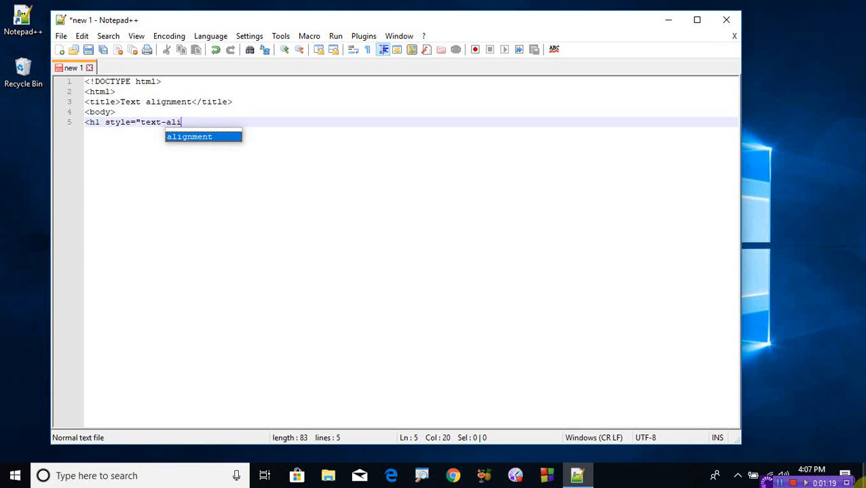
type("gn")
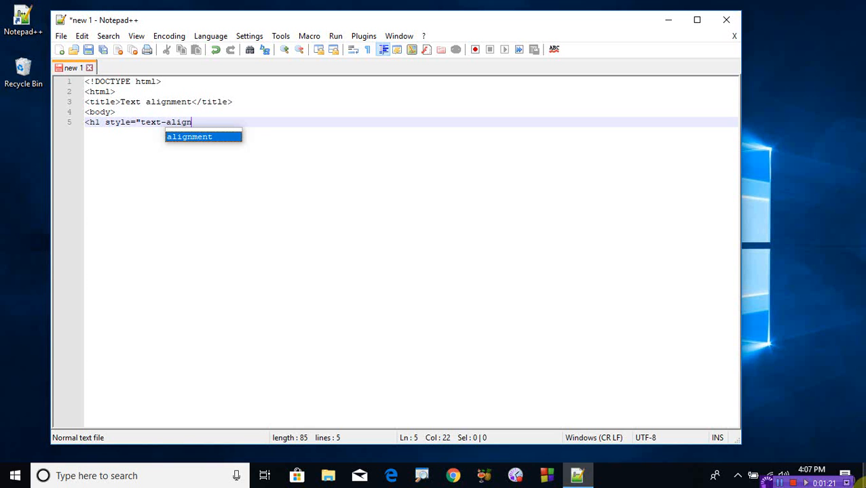
type(":")
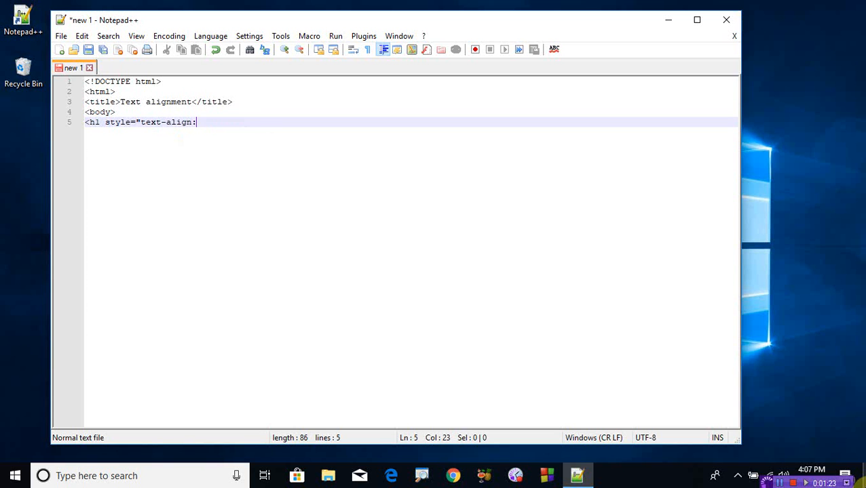
type("center")
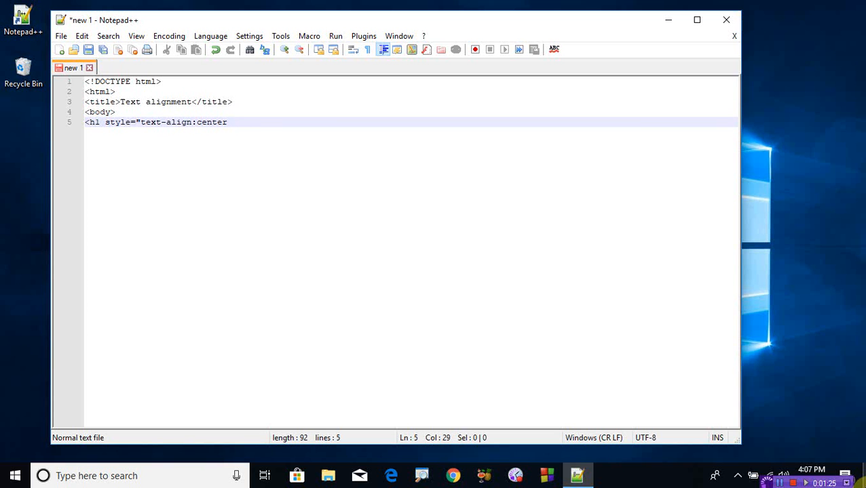
type(";\"")
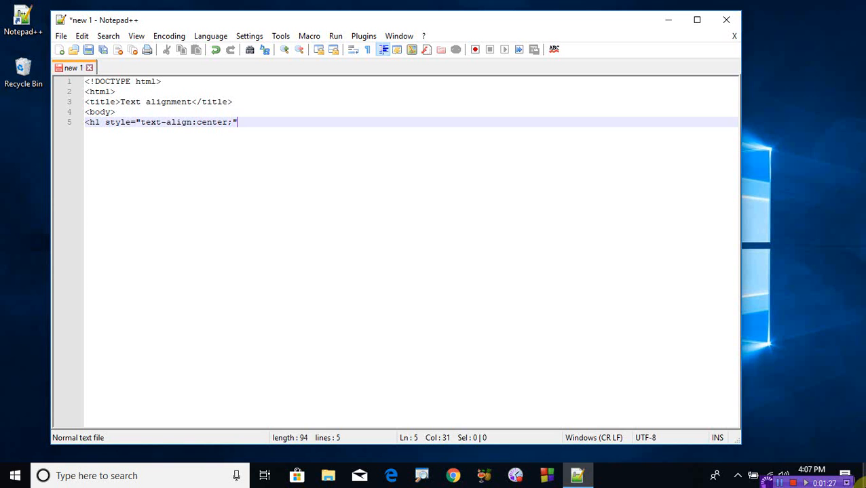
type(">")
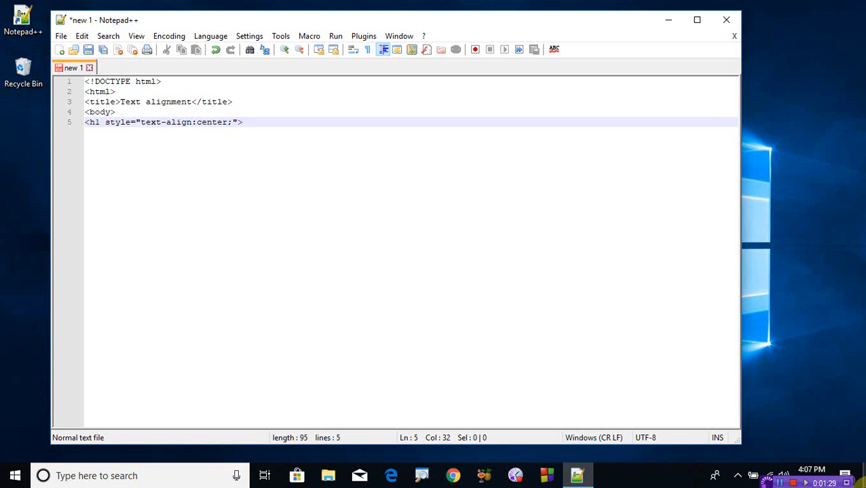
Fill the heading with CENTER Heading and close it with </h1>
type("CEN")
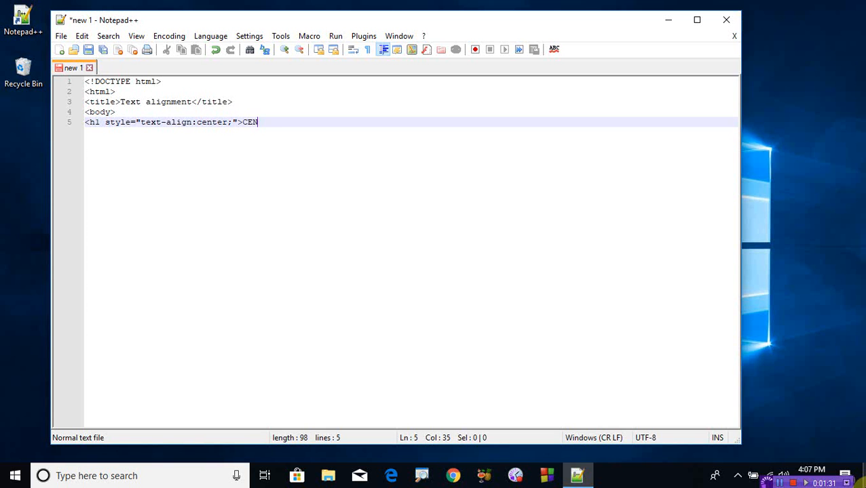
type("TER")
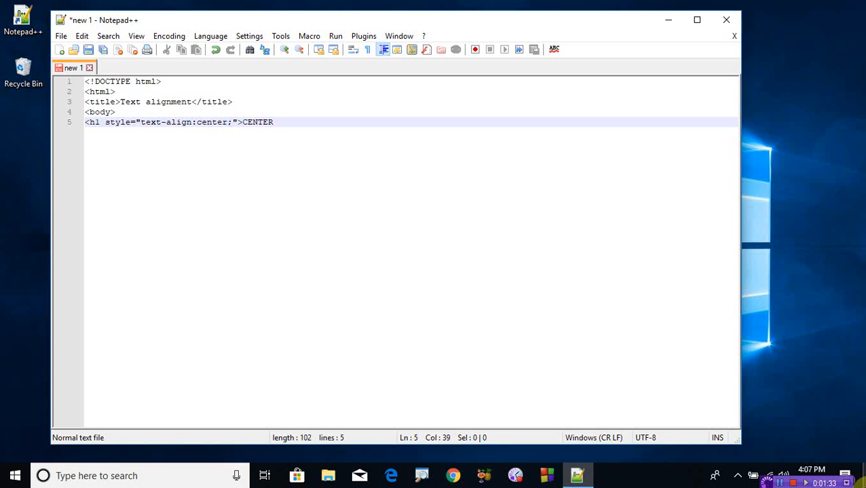
type("Head")
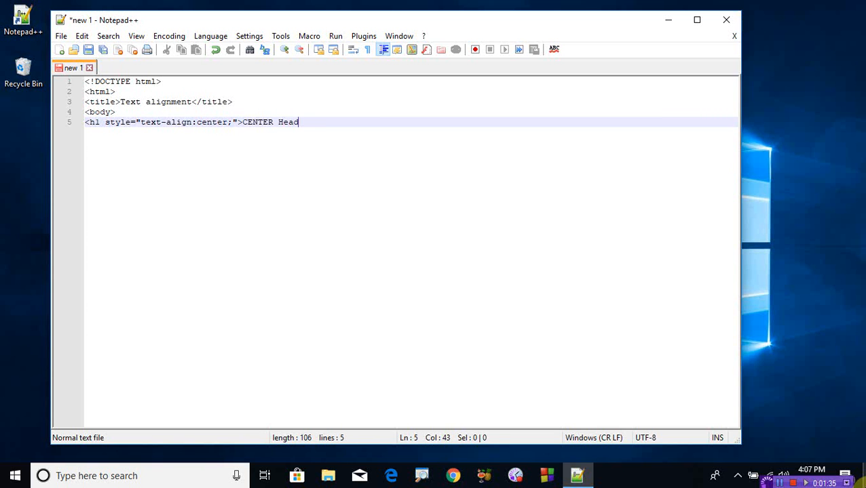
type("ing<")
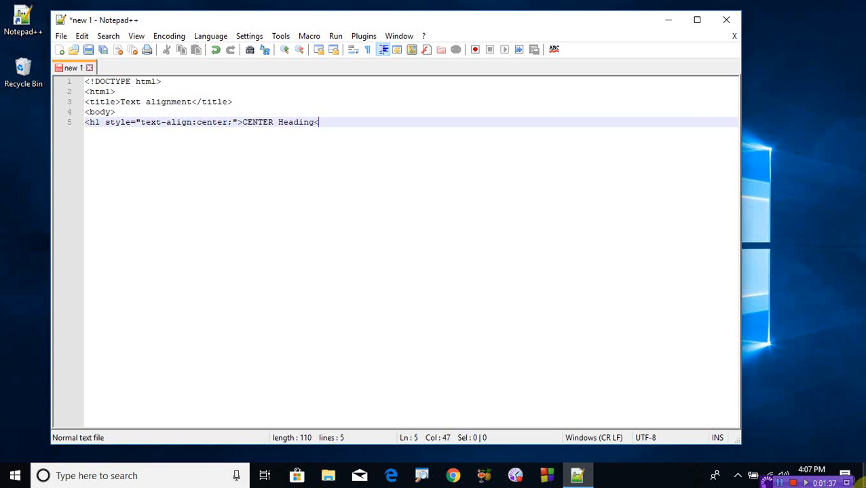
type("/h1>")
type("<p")
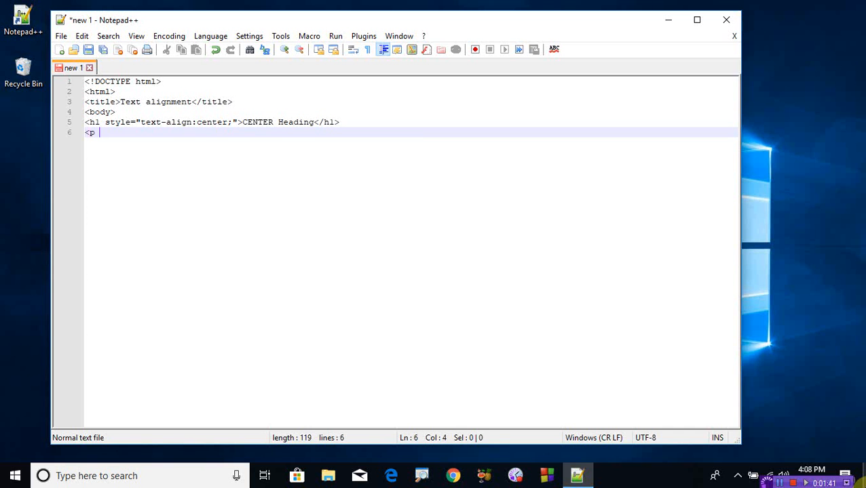
Give the paragraph tag style="text-align:left;"
type("style=\"")
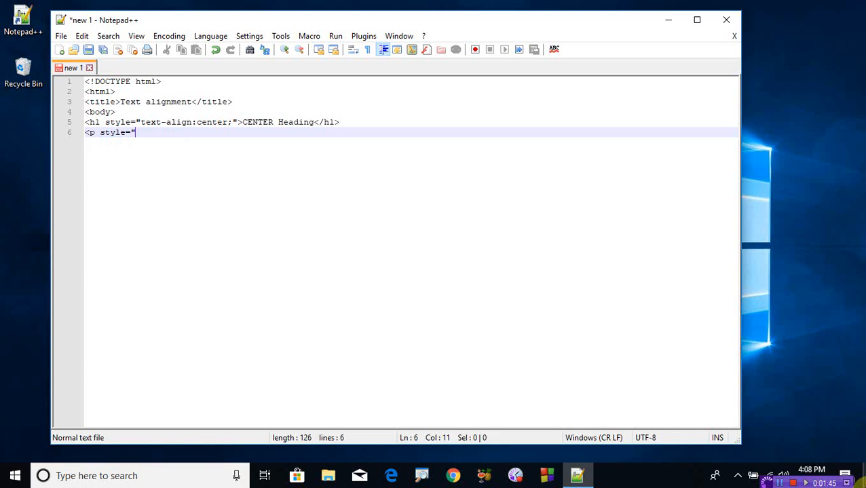
type("text-align:")
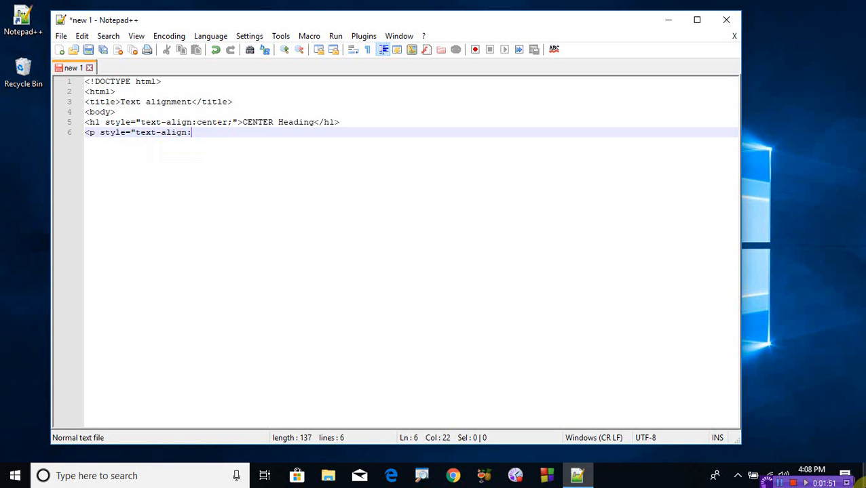
type("left")
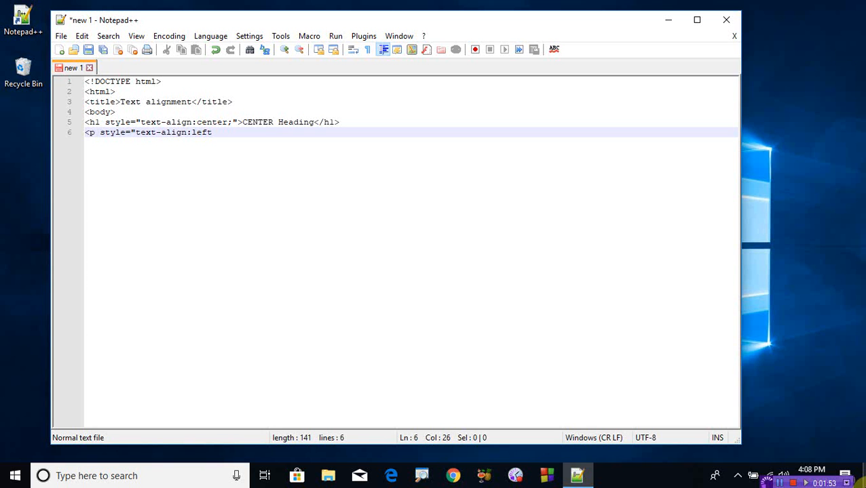
type(";")
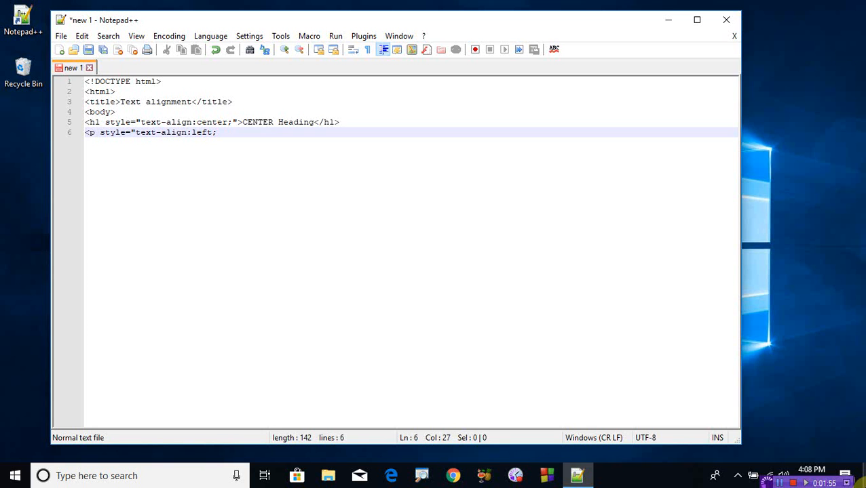
type("\">")
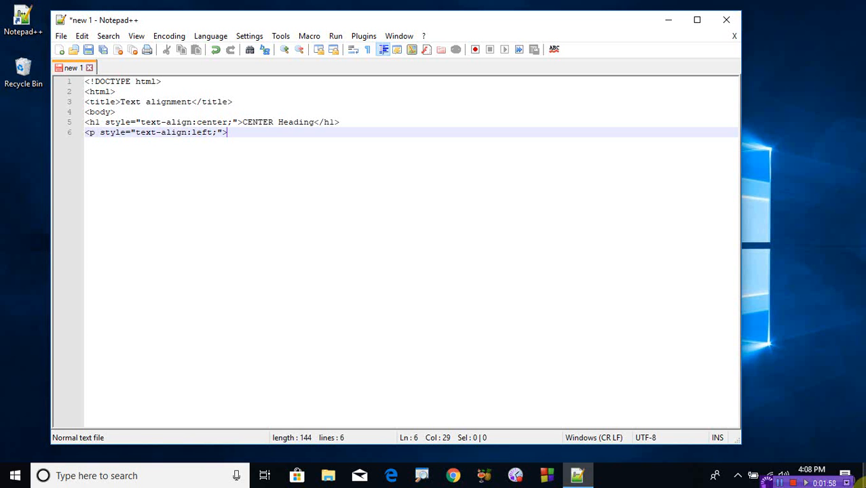
Write WELCOME TO MY WEBSITE inside the paragraph and close it with </p>
type("W")
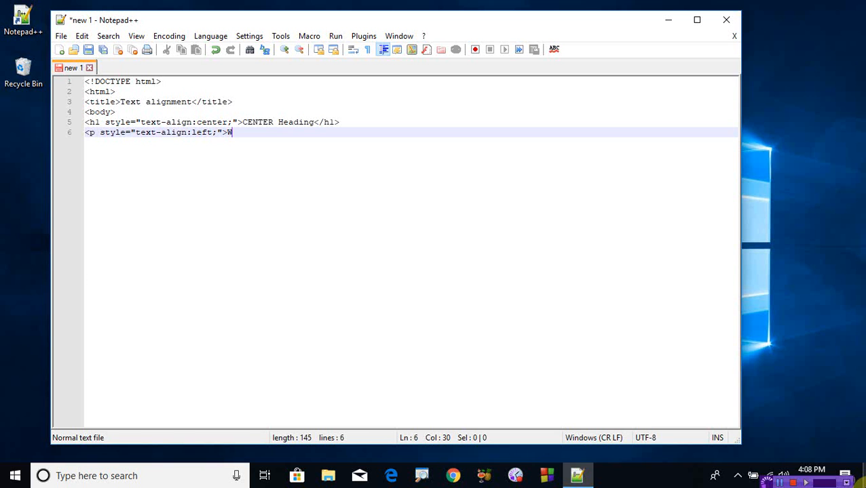
type("ELCO")
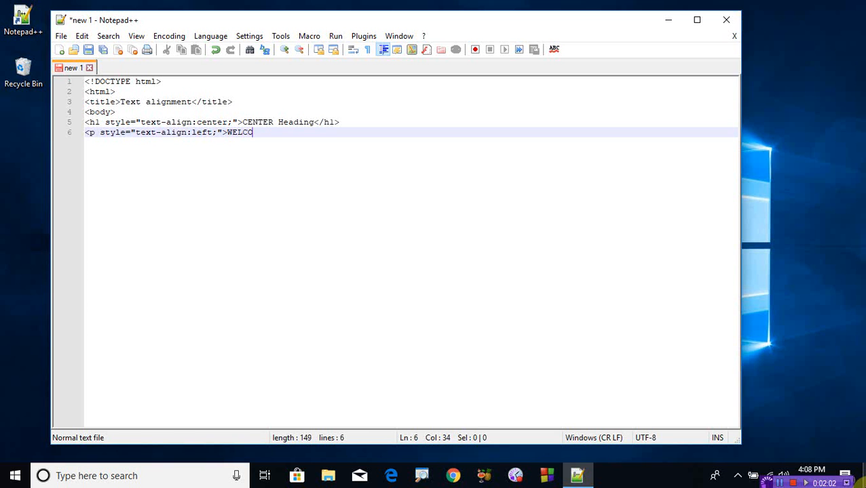
type("ME TO")
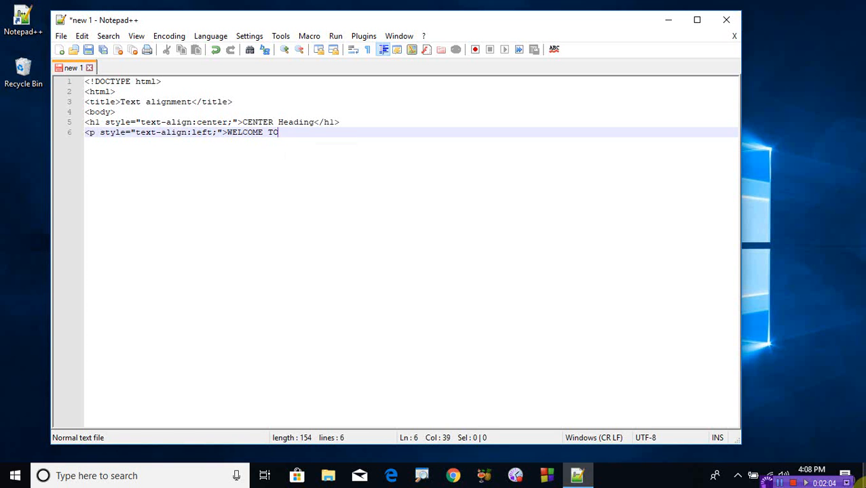
type("MY WEB")
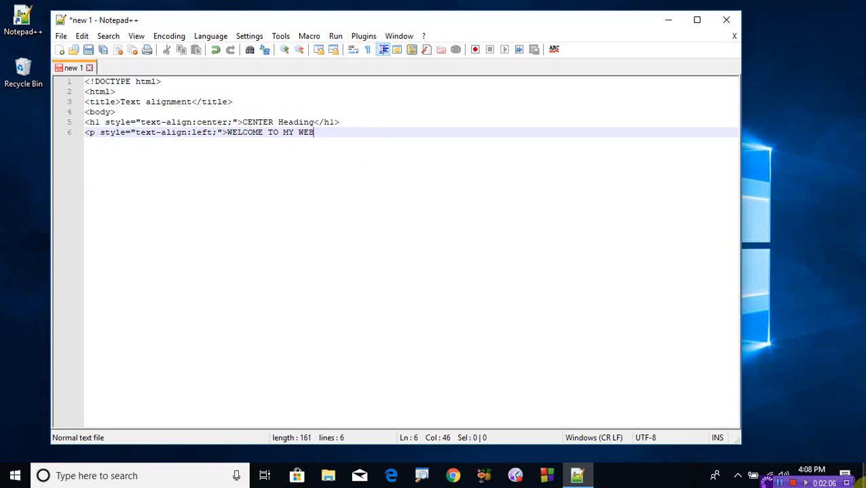
type("SITE")
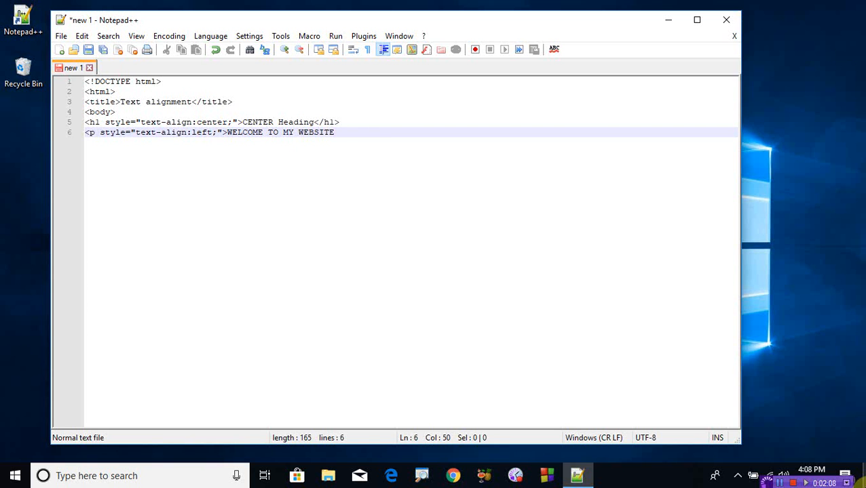
type("<")
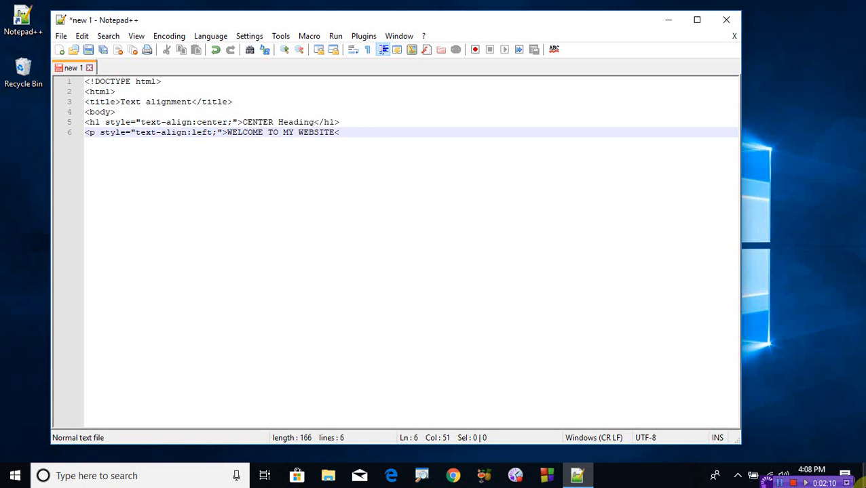
type("/p>")
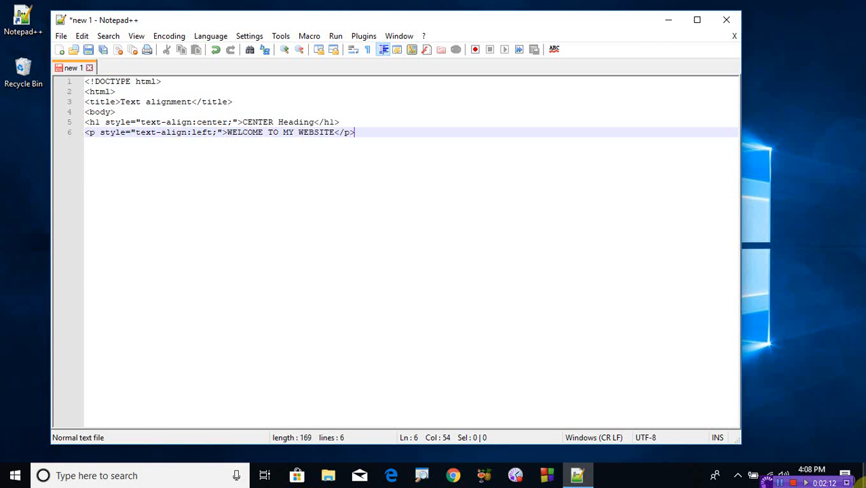
Start an h2 tag with style="text-align:right;"
type("<")
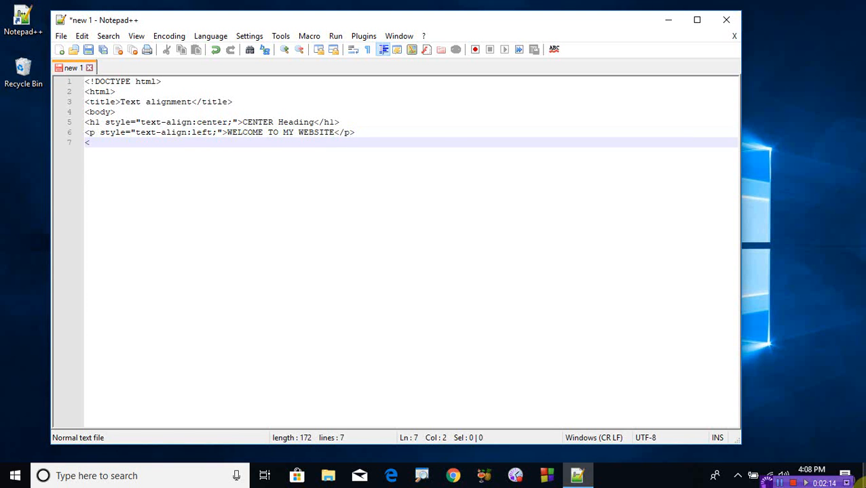
type("h")
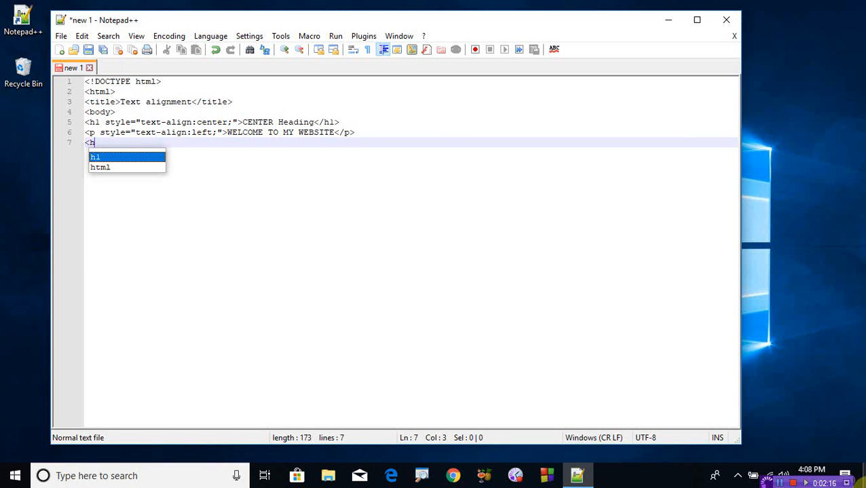
type("2 s")
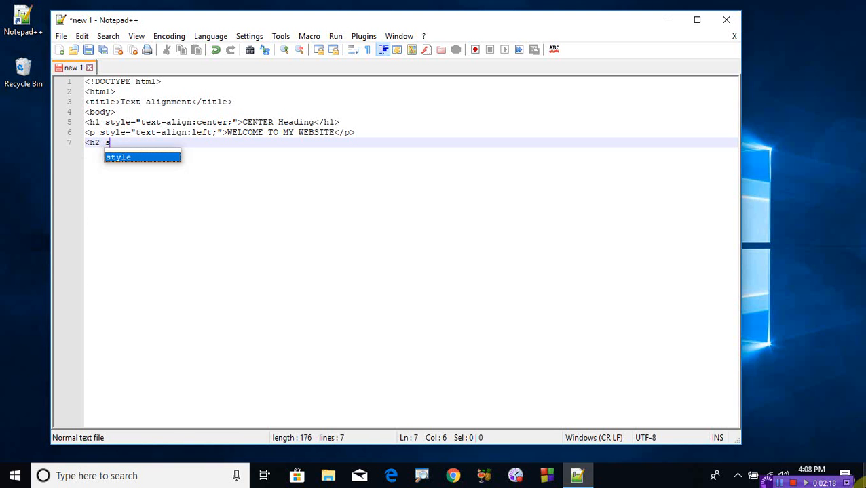
type("tyle")
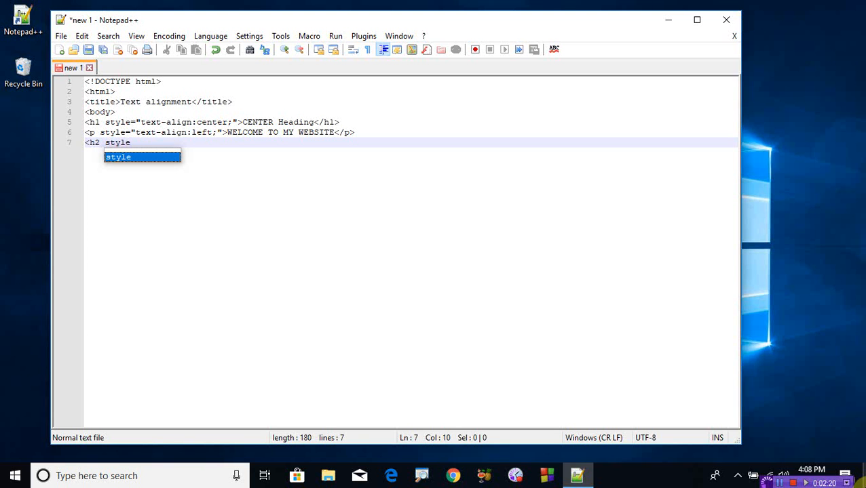
type("=\"text")
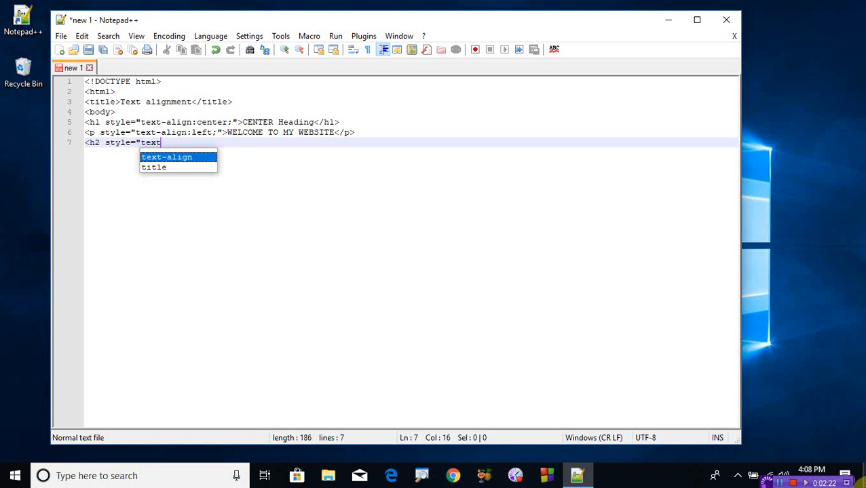
type("-align:")
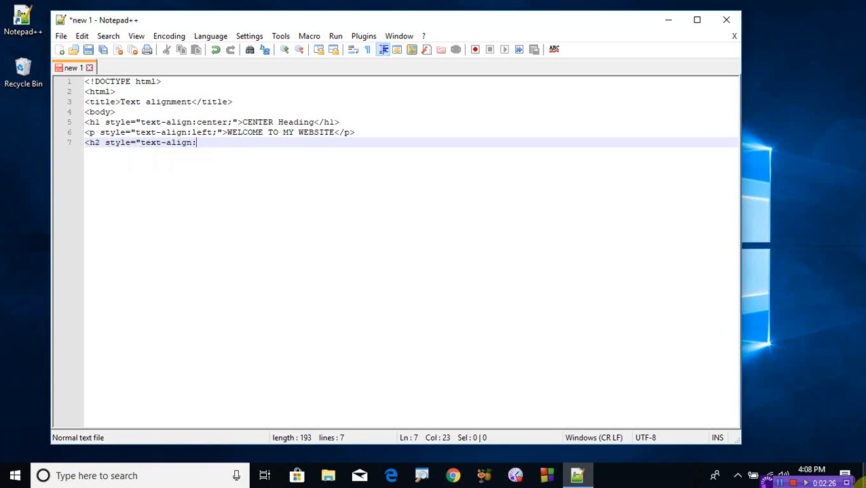
type("right")
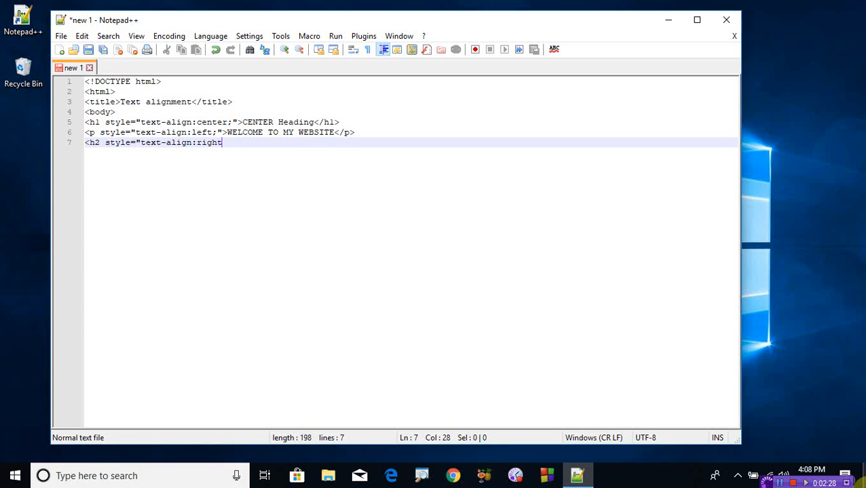
type(";\"")
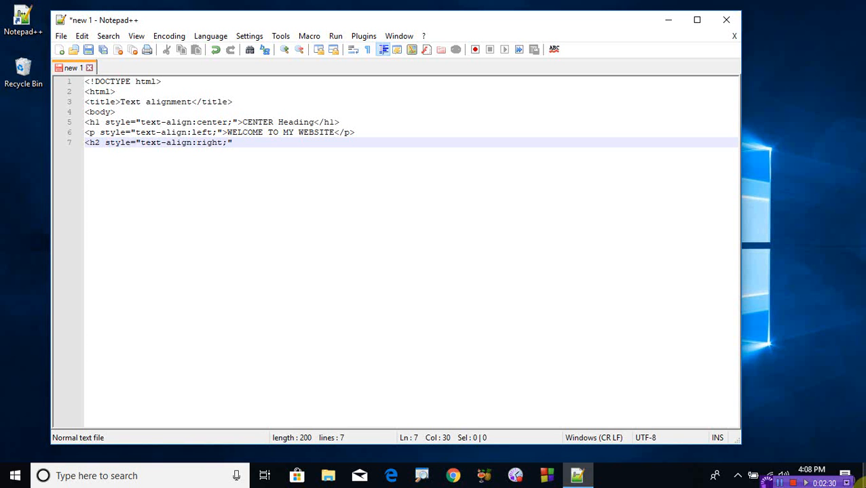
type(">")
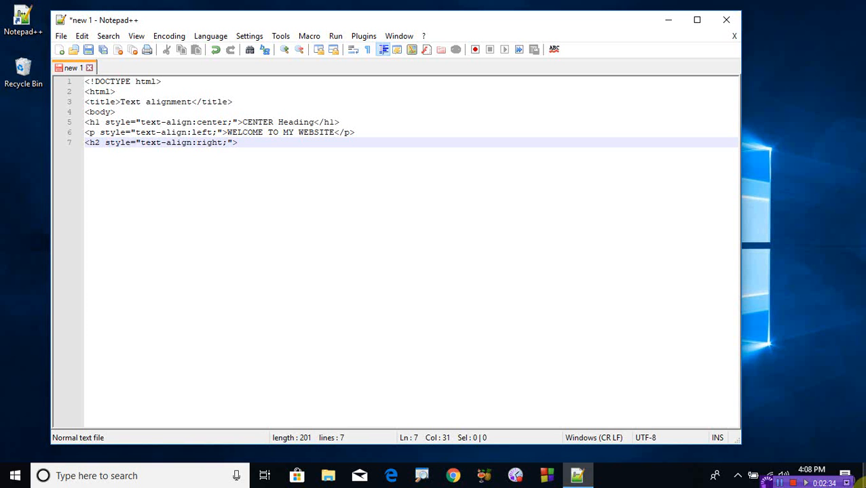
Write THIS is a beautiful page inside the h2 and close it
type("T")
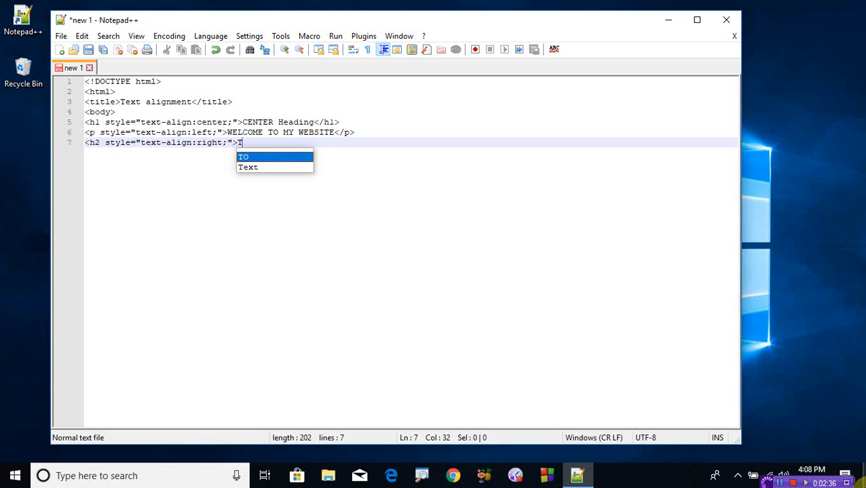
type("HIS i")
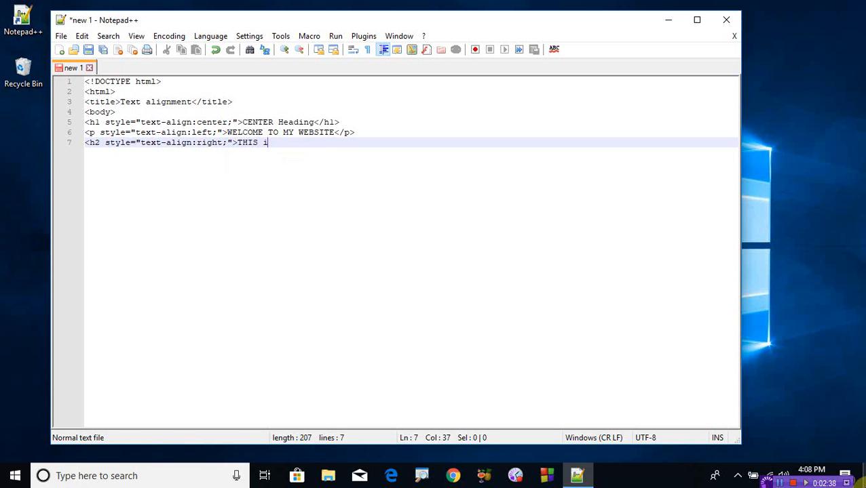
type("s")
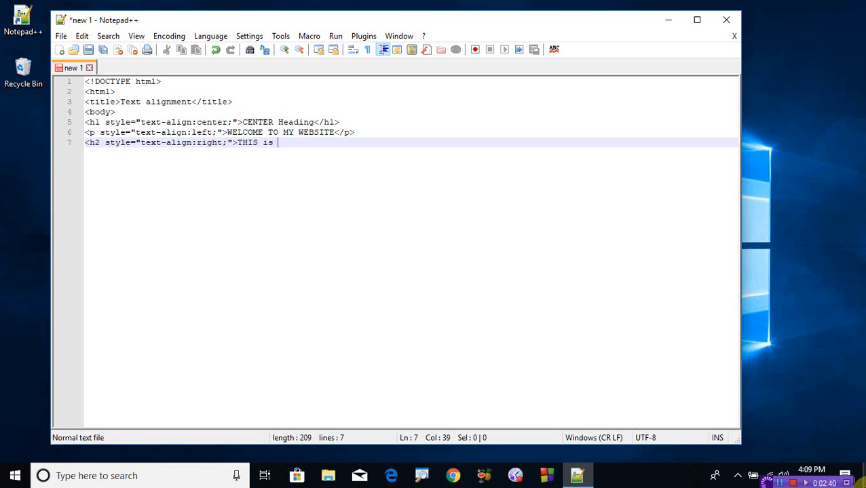
type("a b")
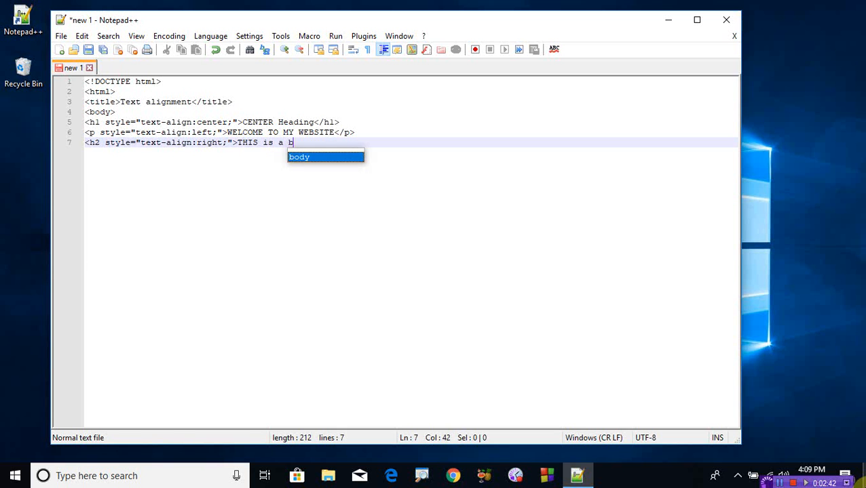
type("eautif")
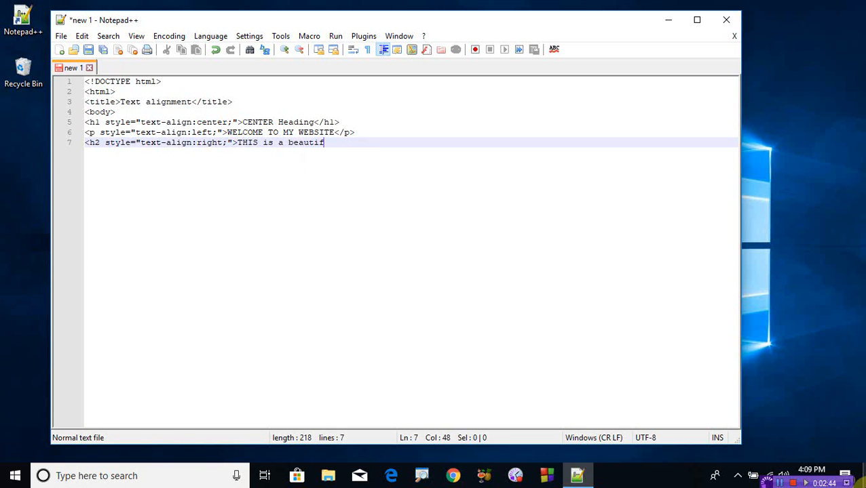
type("ul page")
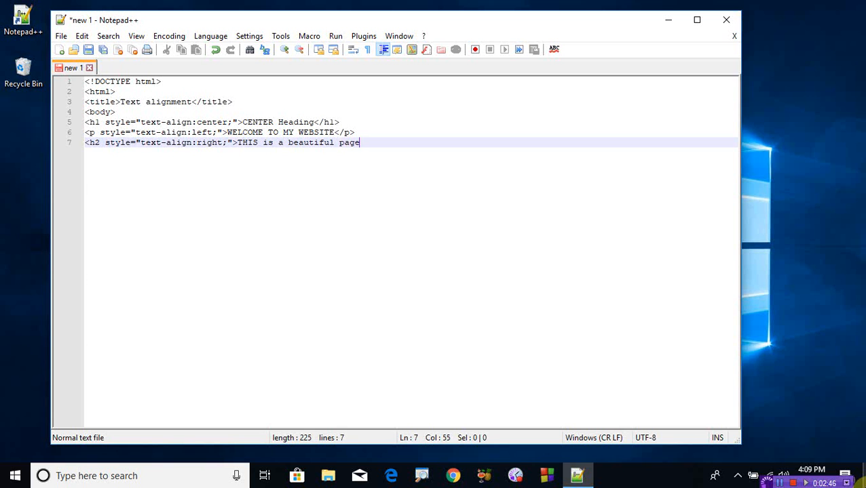
type("</p")
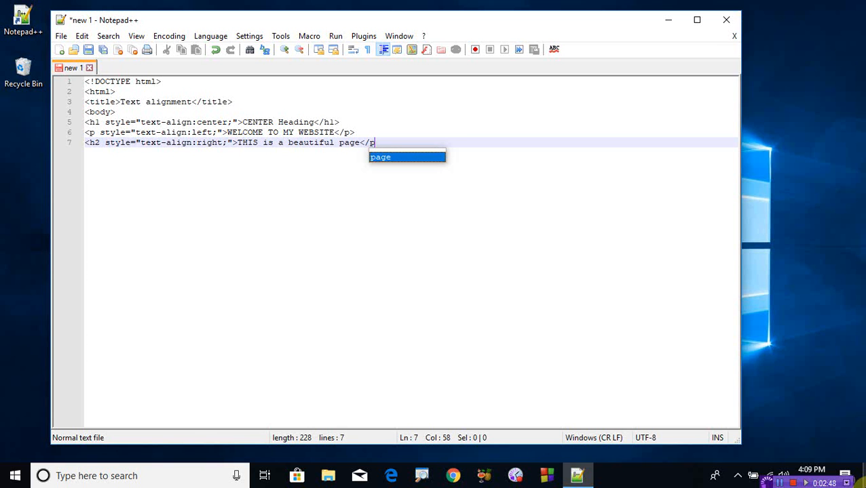
type("h2>\\")
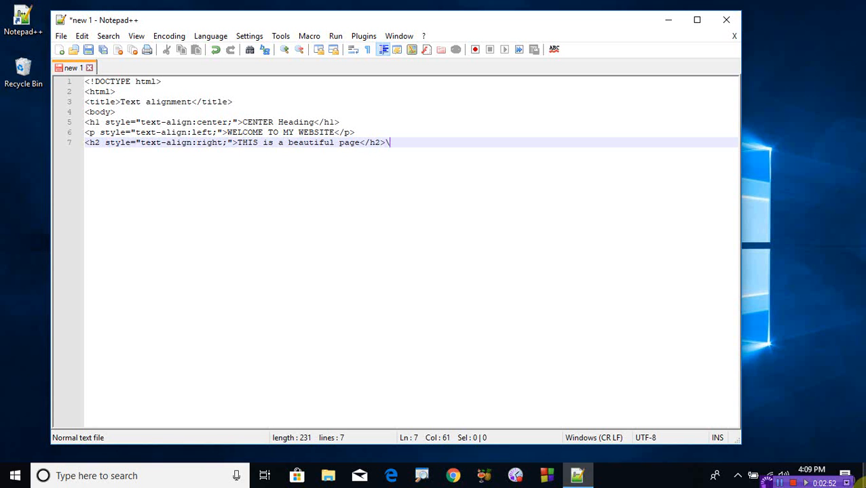
Close the page with </body> and </html>
type("<")
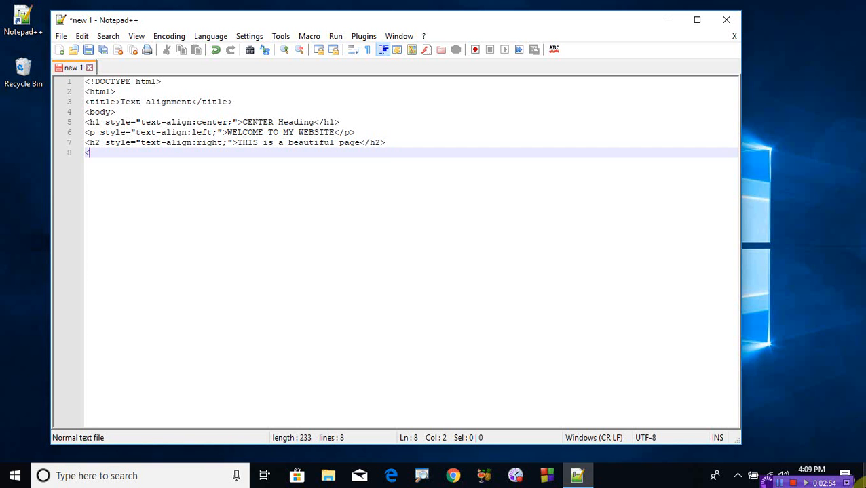
type("</body>")
type("</html>")
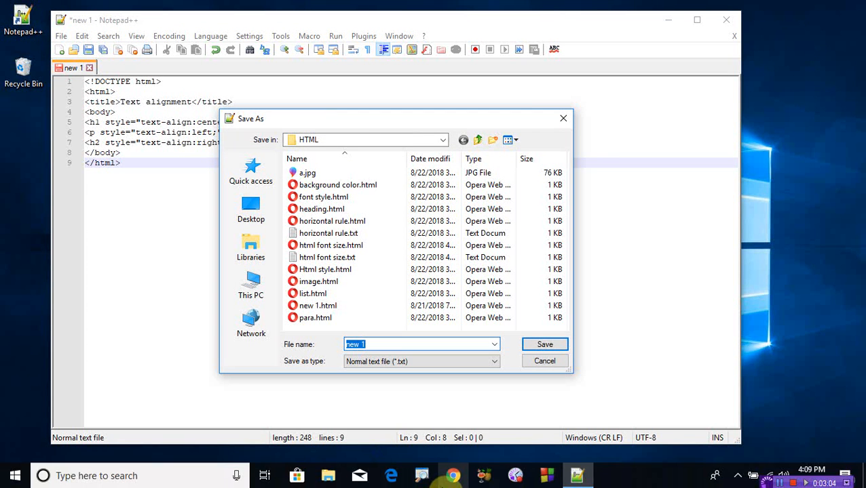
Save the page as text align.html in the HTML folder
type("te")
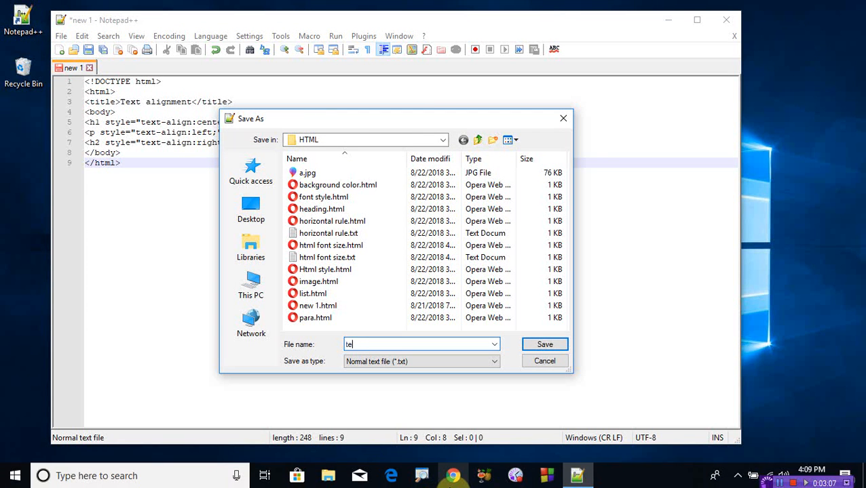
key("Backspace")
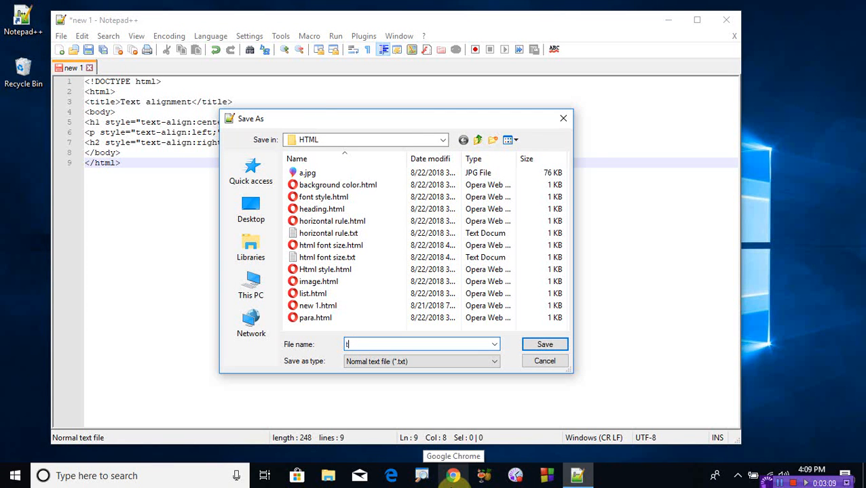
type("ext")
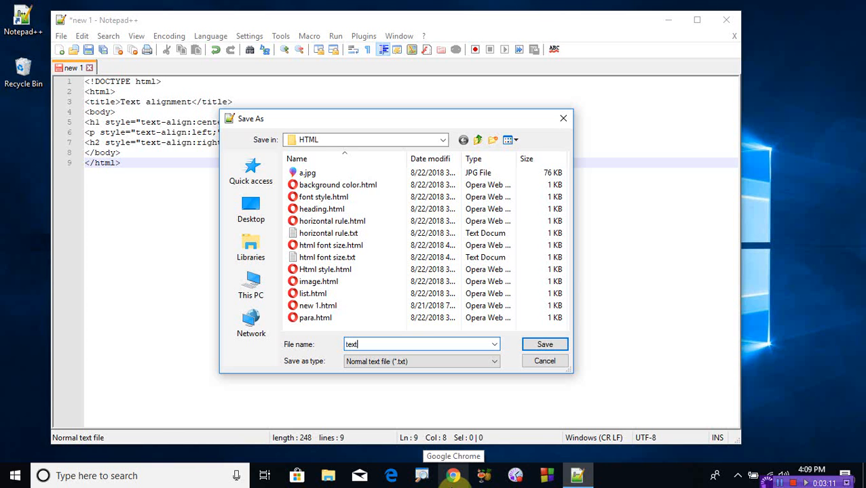
type("align")
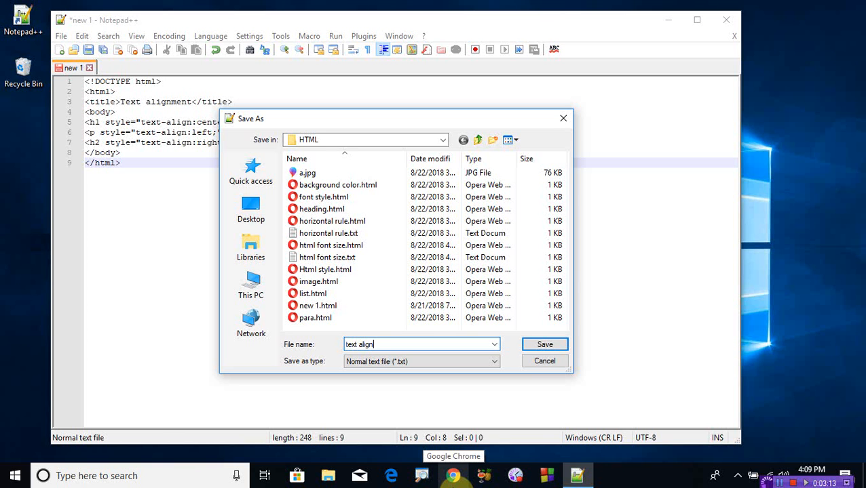
type(".html")
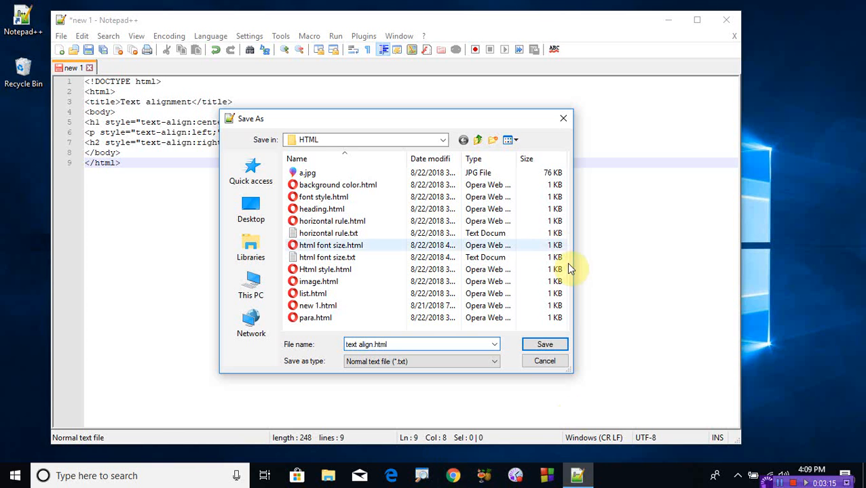
left_click(544, 345)
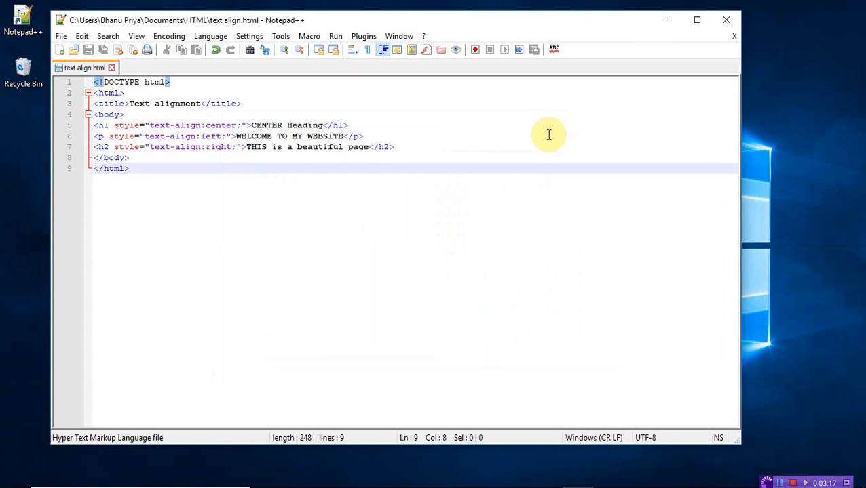
Launch the saved page in Internet Explorer from the Run menu
left_click(335, 35)
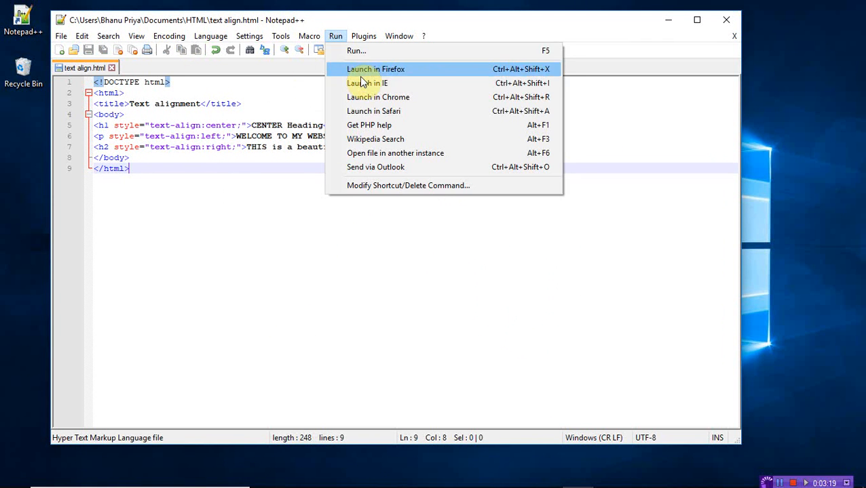
left_click(367, 83)
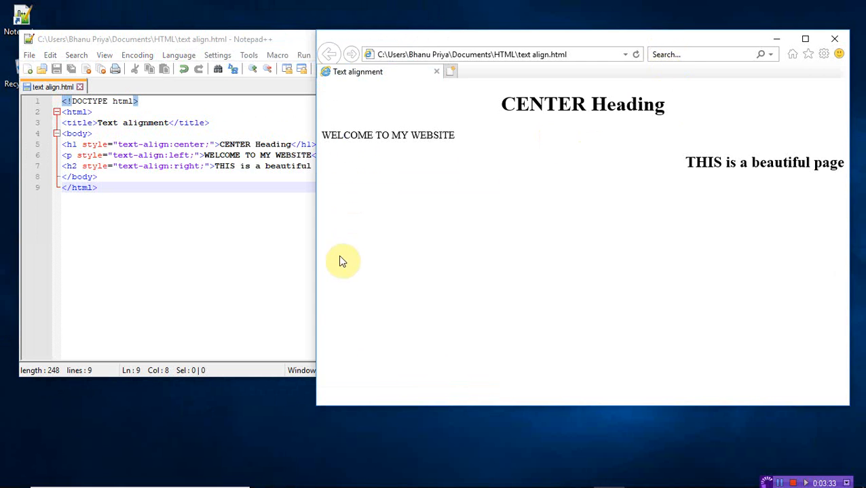
mouse_move(312, 236)
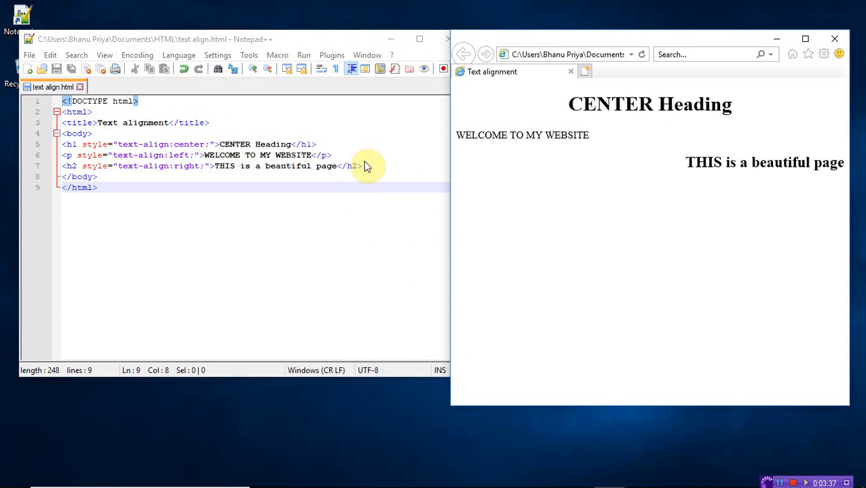
mouse_move(458, 88)
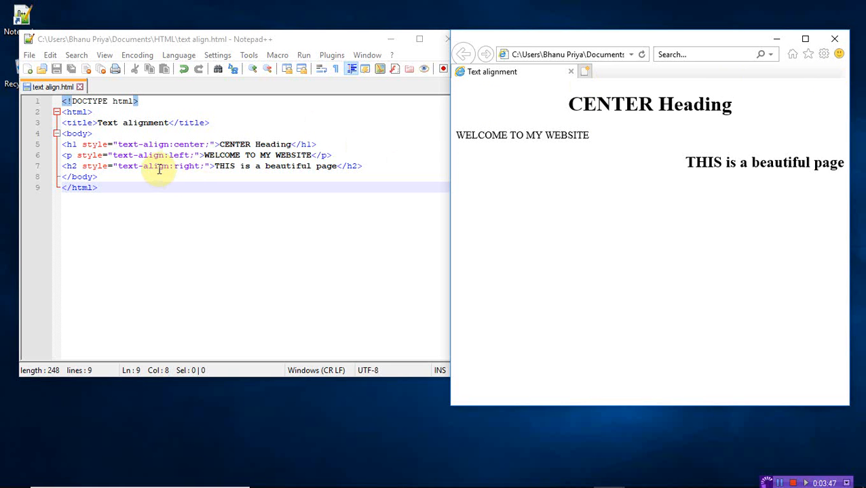
mouse_move(328, 155)
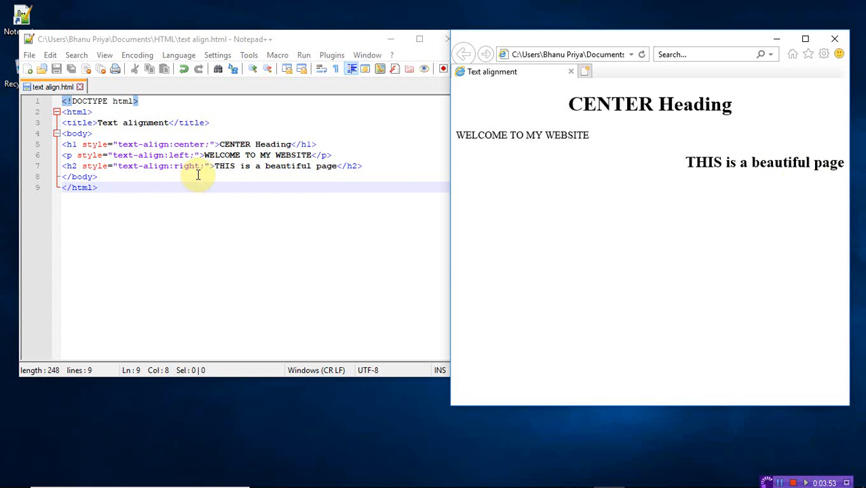
Replace right with center in the h2 style and refresh the browser preview
double_click(183, 165)
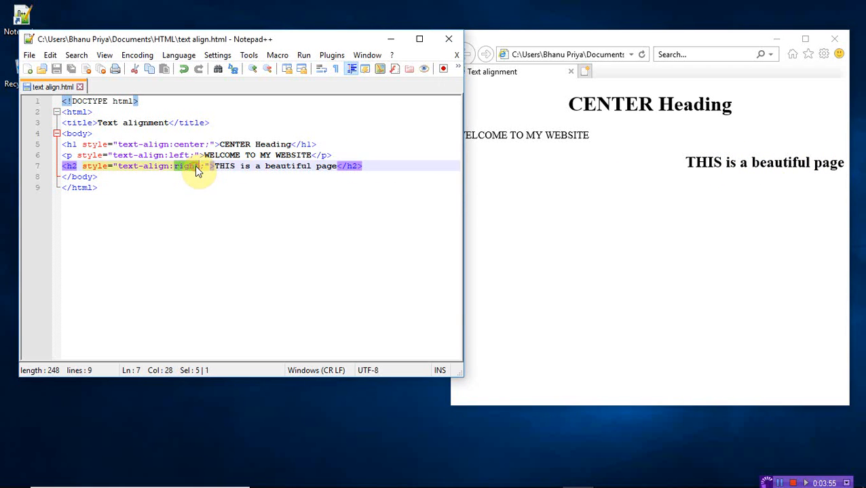
type("cente")
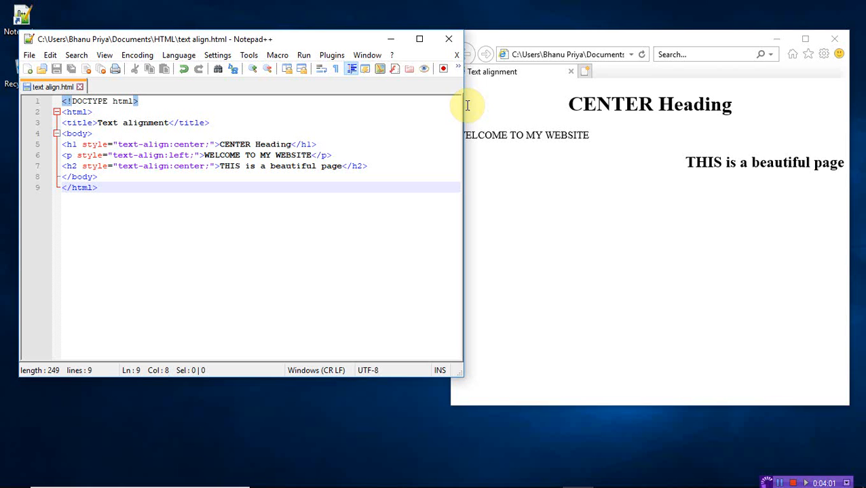
left_click(649, 103)
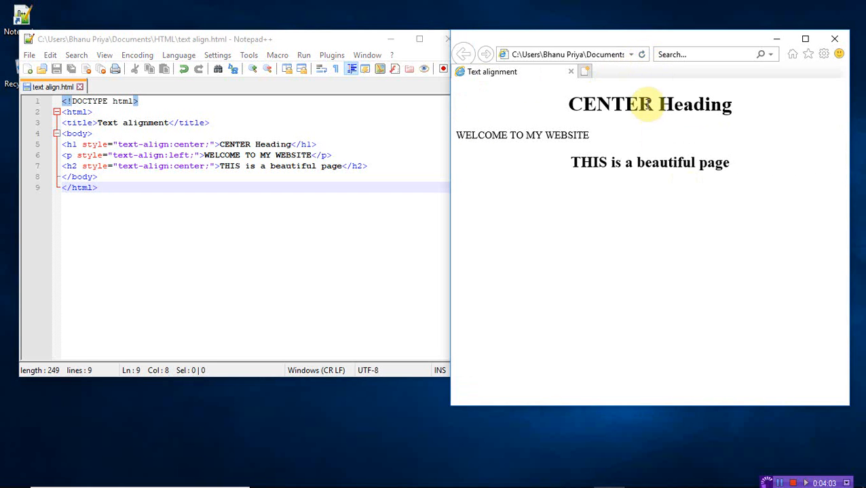
mouse_move(656, 168)
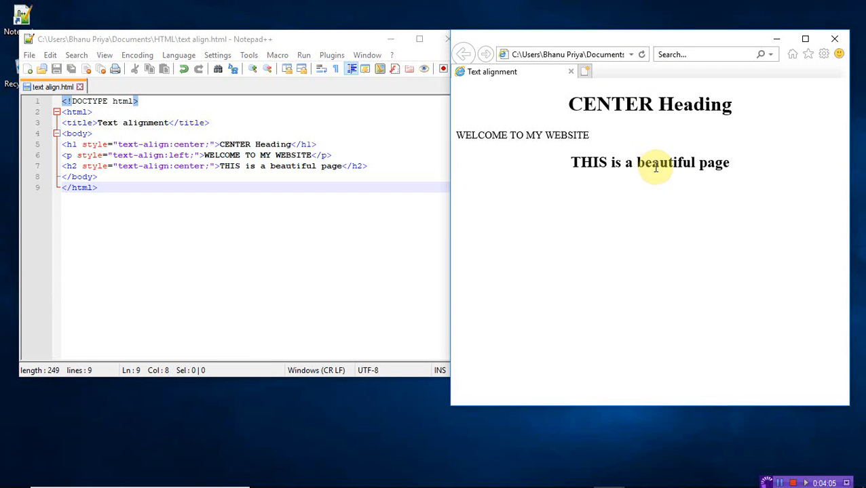
left_click(172, 155)
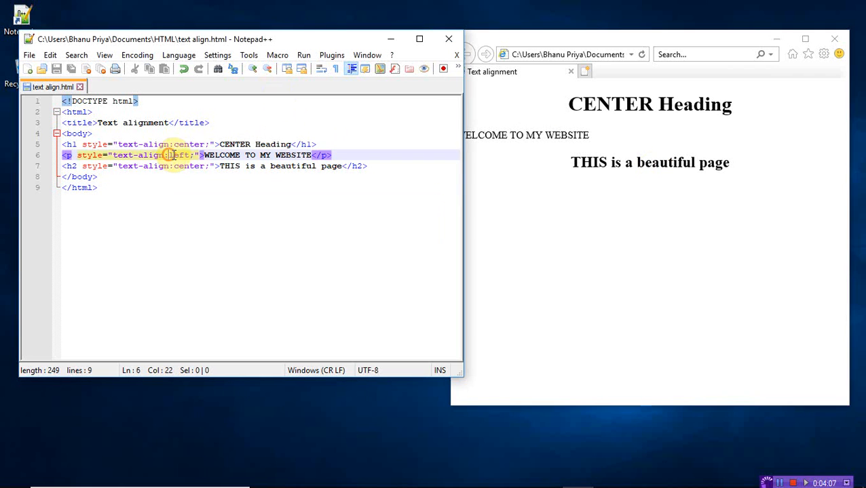
Replace left with center in the paragraph style and save the page
double_click(179, 154)
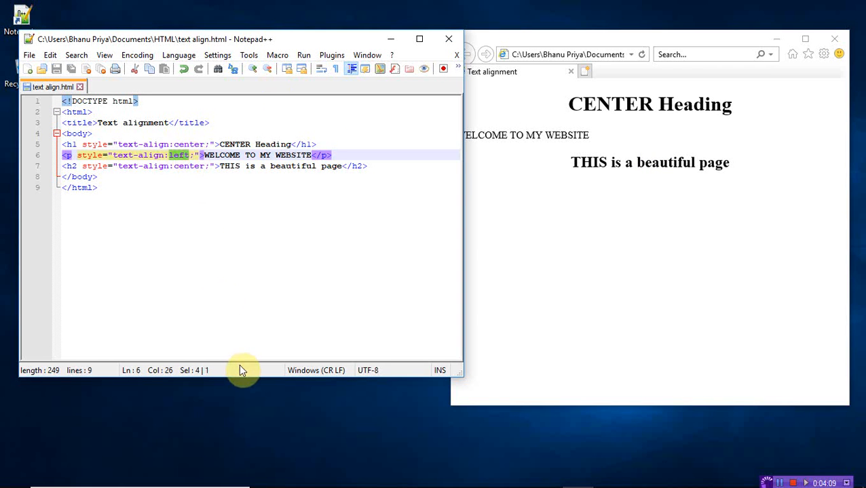
type("center")
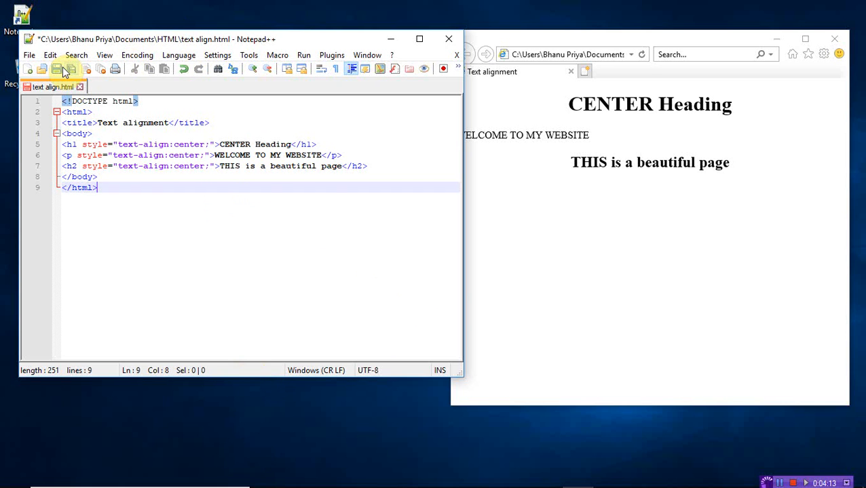
left_click(70, 68)
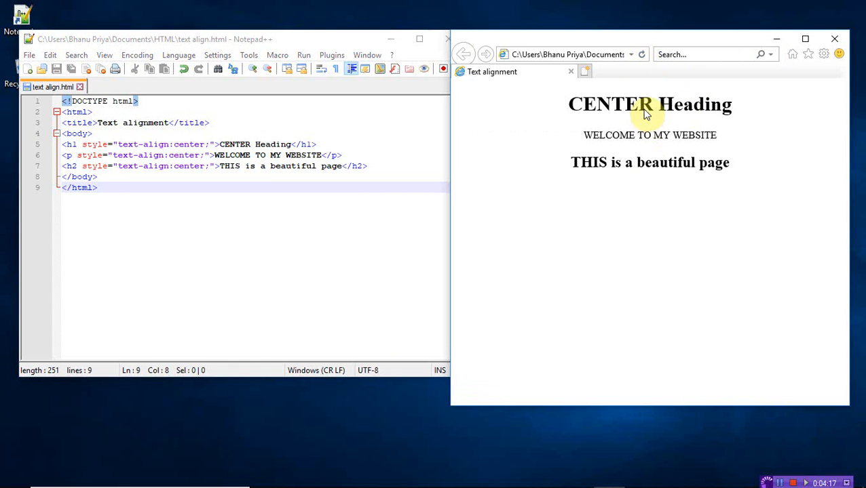
mouse_move(657, 129)
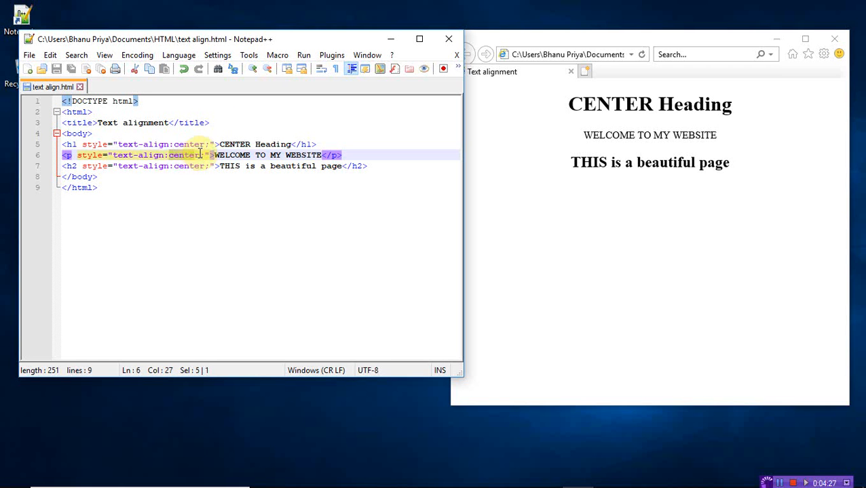
mouse_move(190, 340)
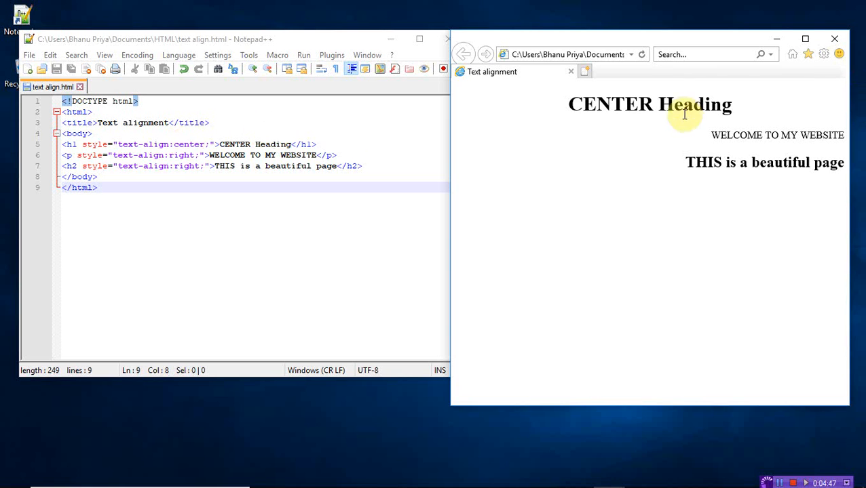
mouse_move(5, 160)
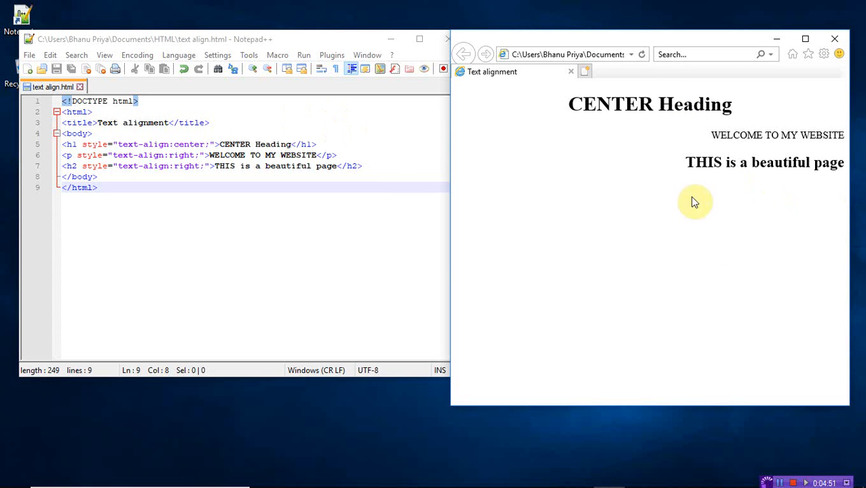
mouse_move(561, 152)
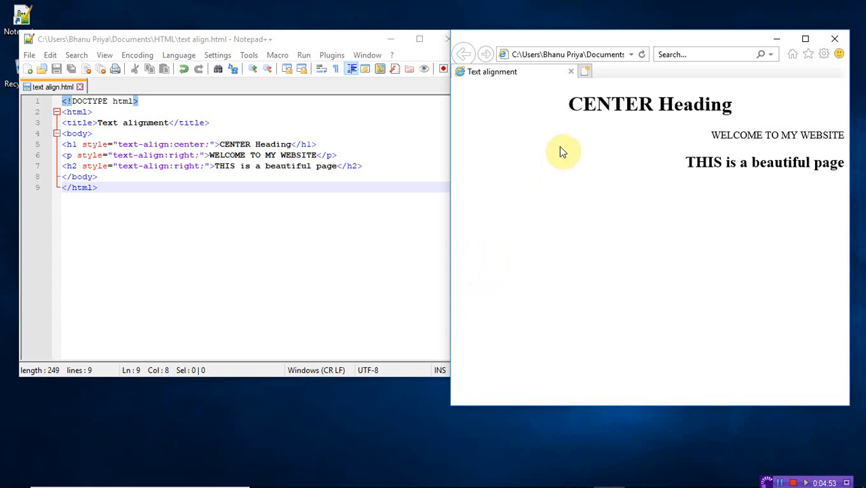